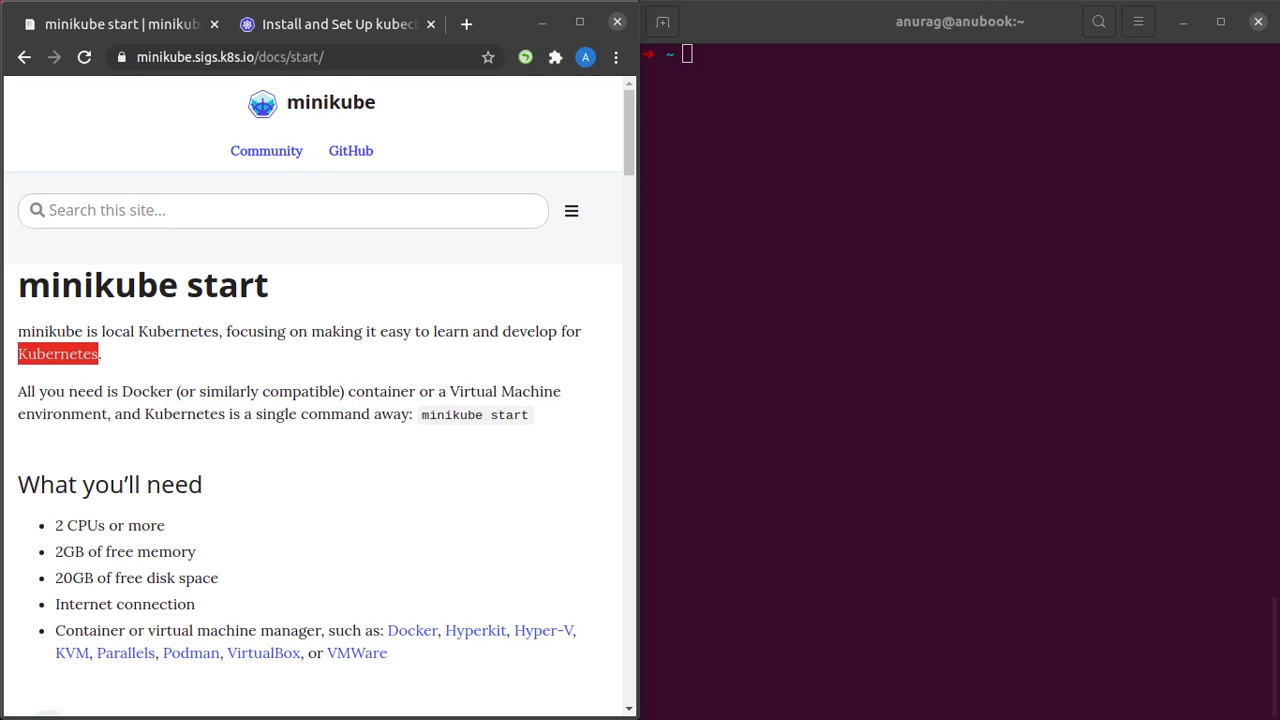
# - Review the minikube guide's prerequisites and supported virtual machine managers
pyautogui.scroll(-3)
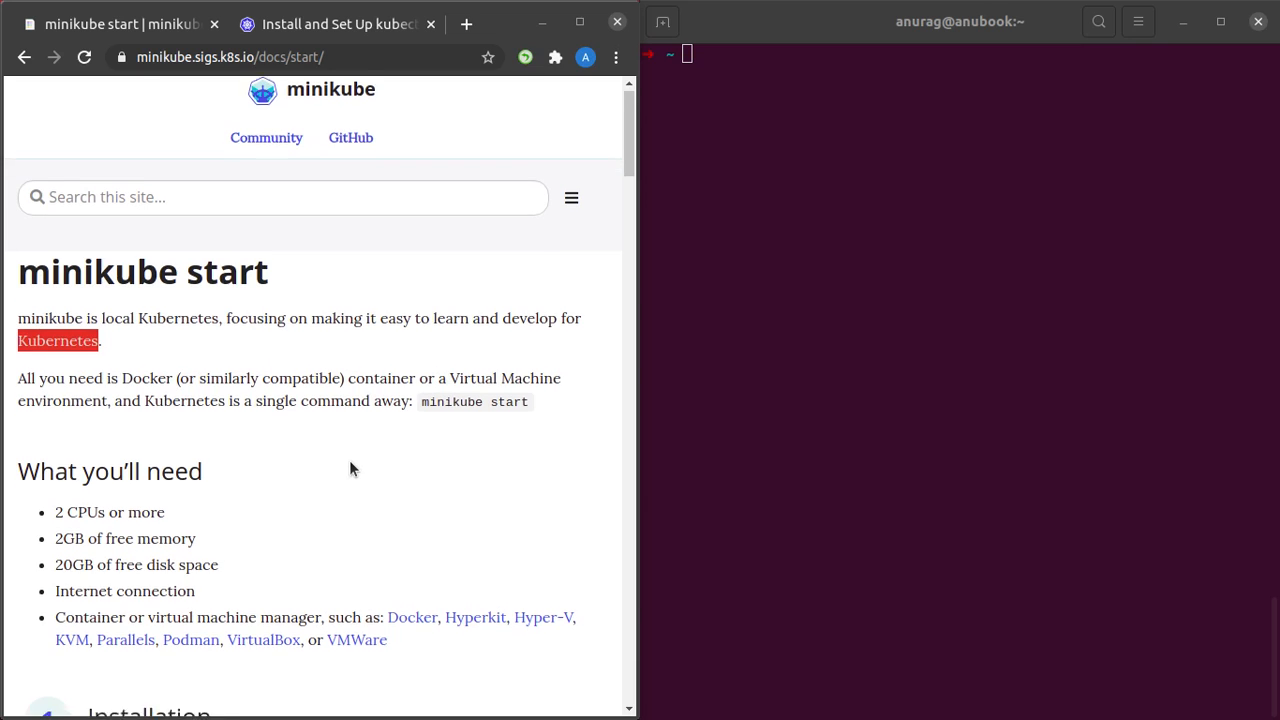
pyautogui.scroll(-3)
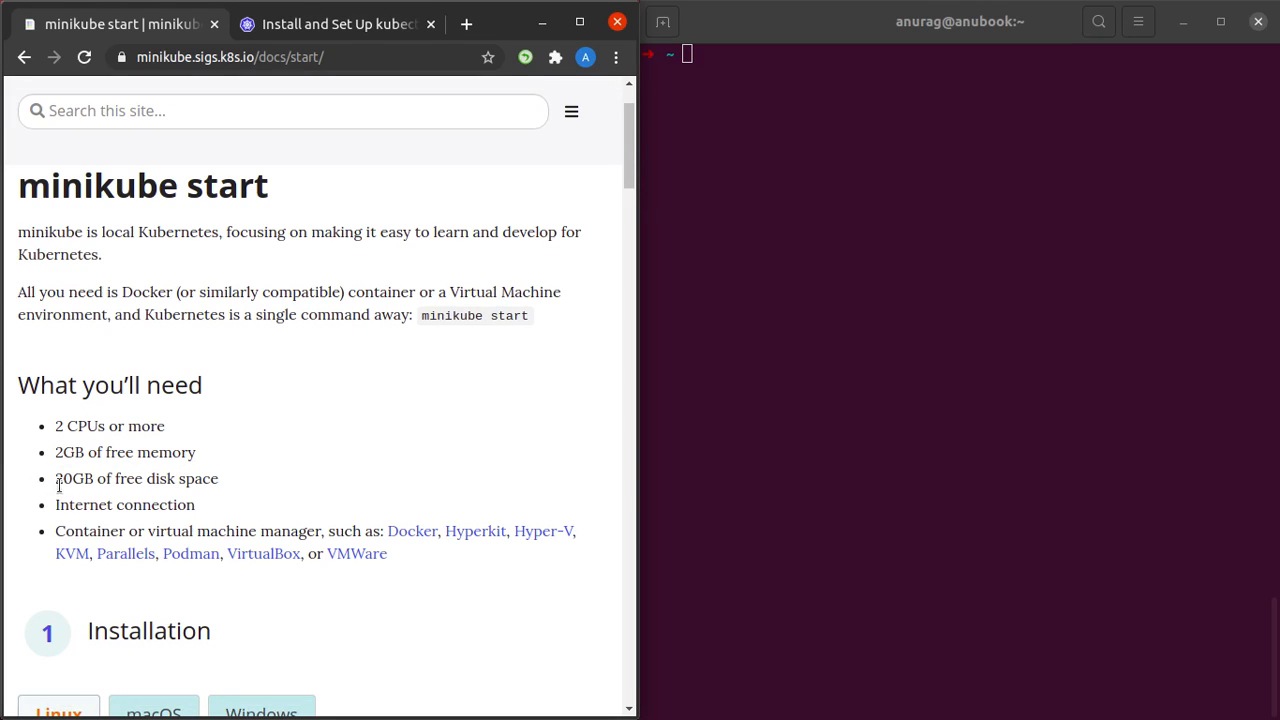
pyautogui.moveTo(50, 512)
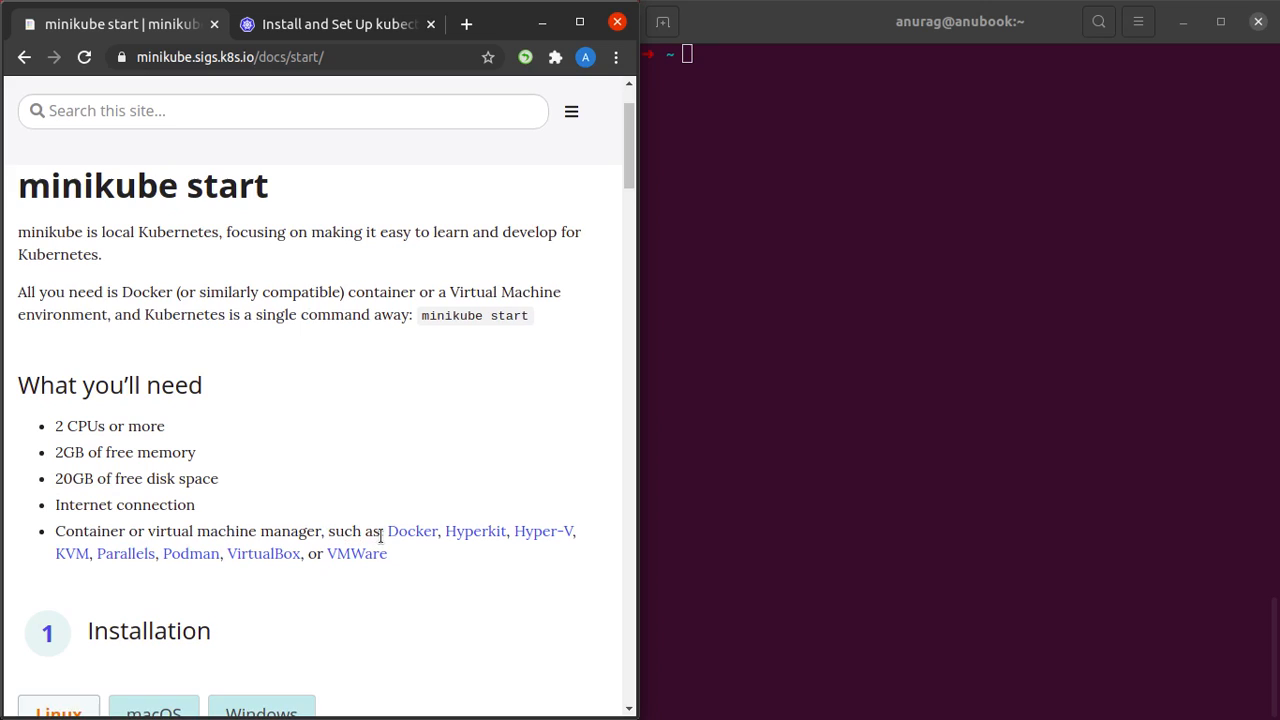
pyautogui.moveTo(412, 532)
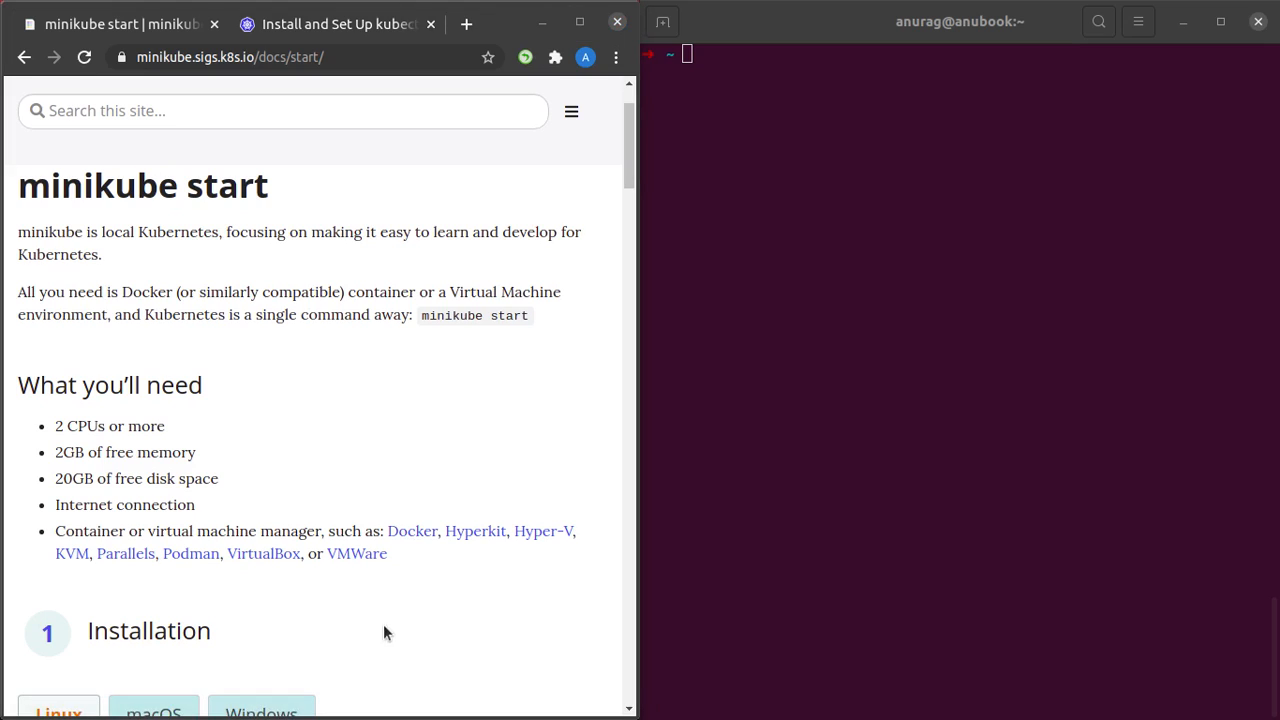
pyautogui.moveTo(388, 532); pyautogui.dragTo(388, 552)
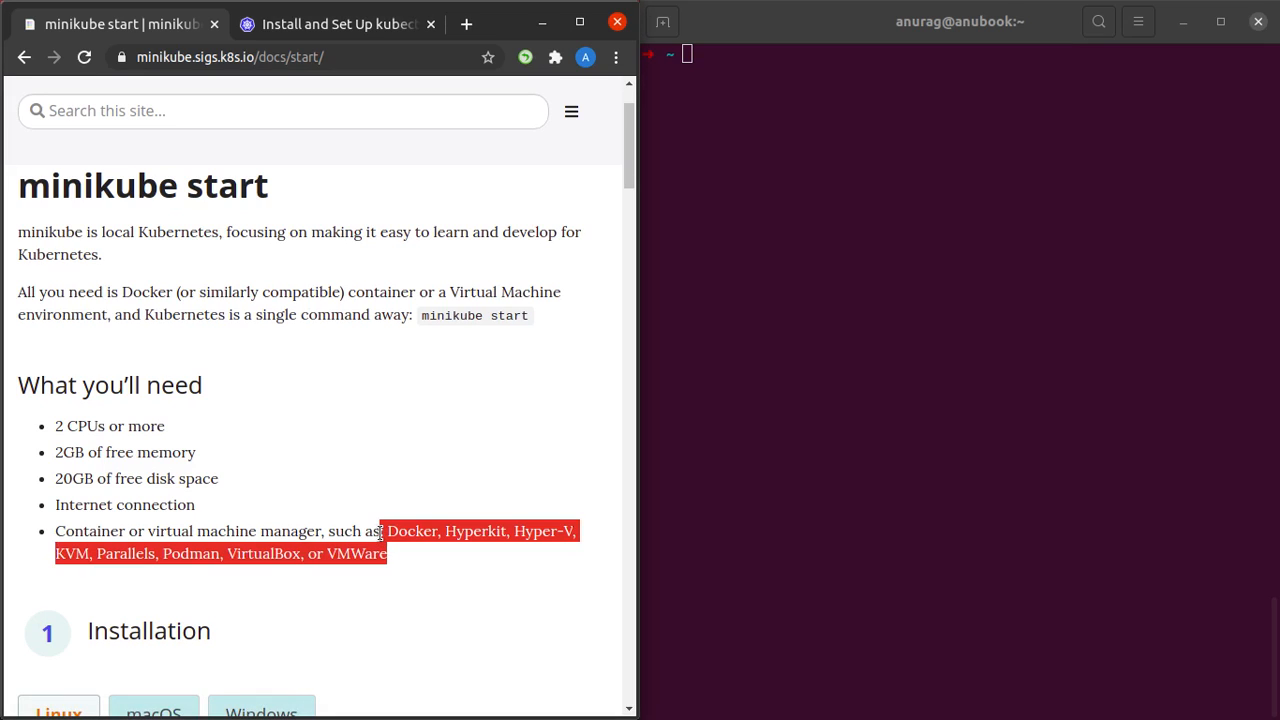
pyautogui.click(364, 532)
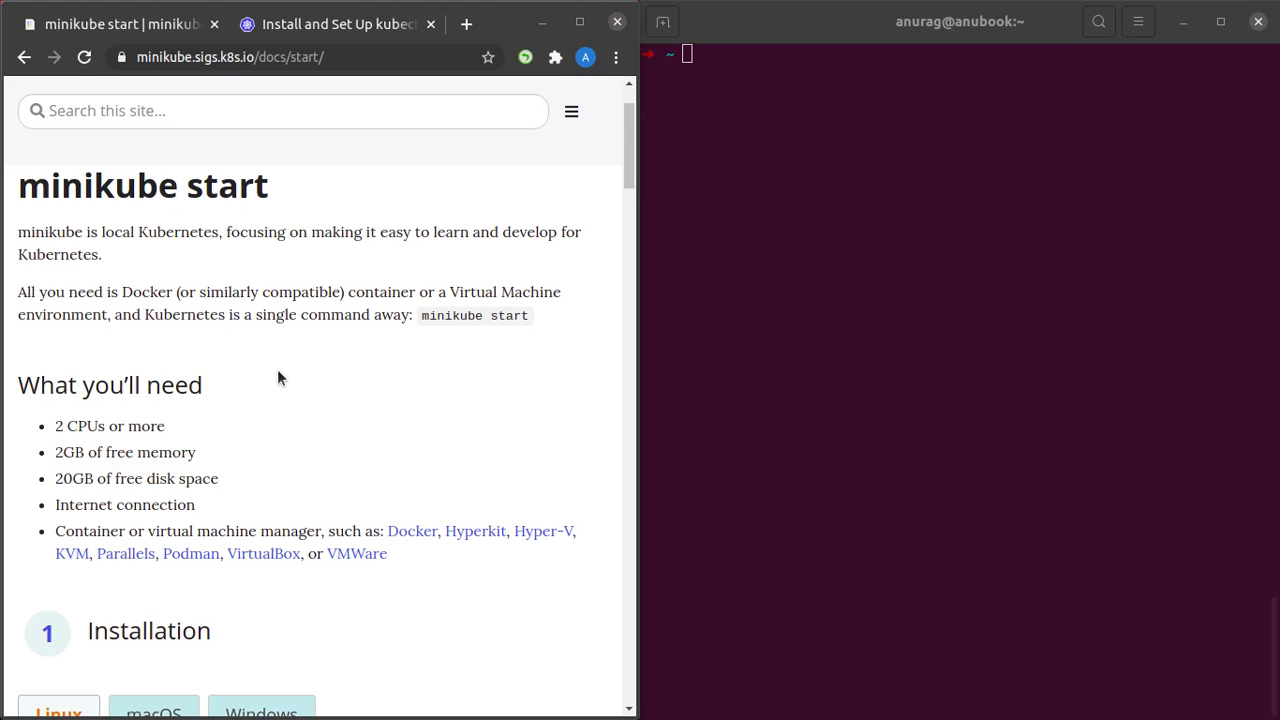
pyautogui.moveTo(412, 532)
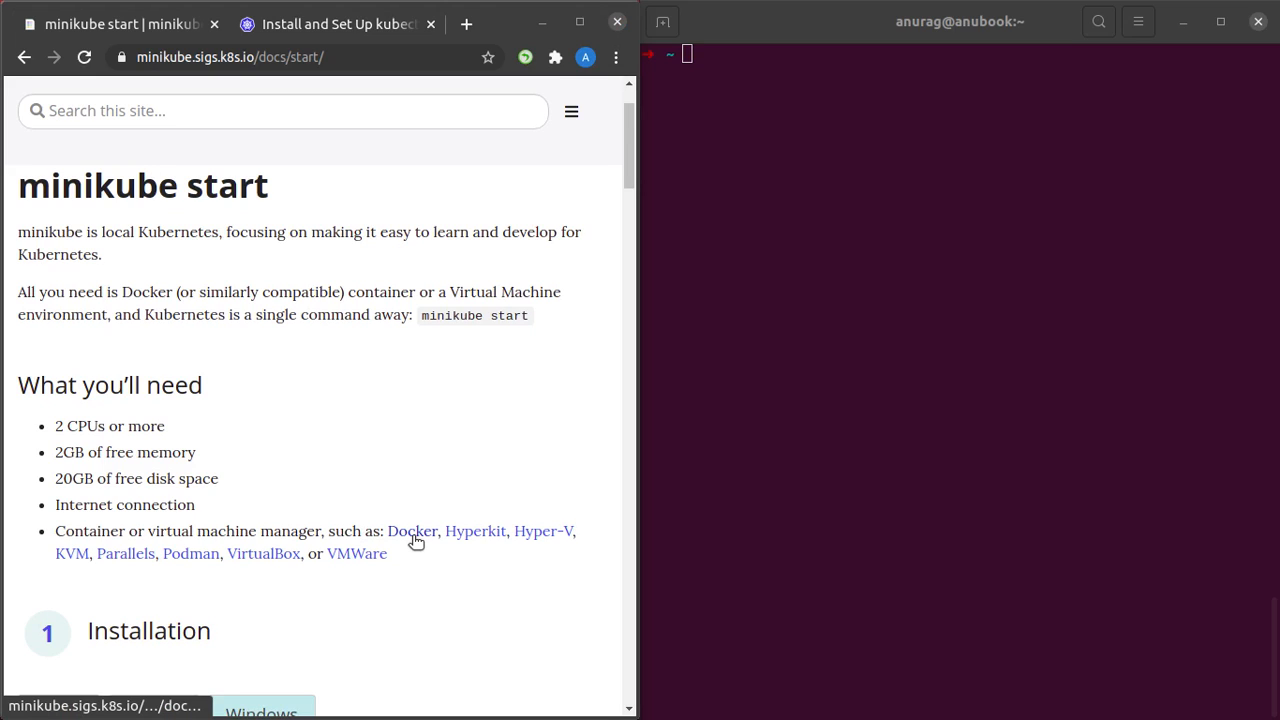
pyautogui.moveTo(412, 532)
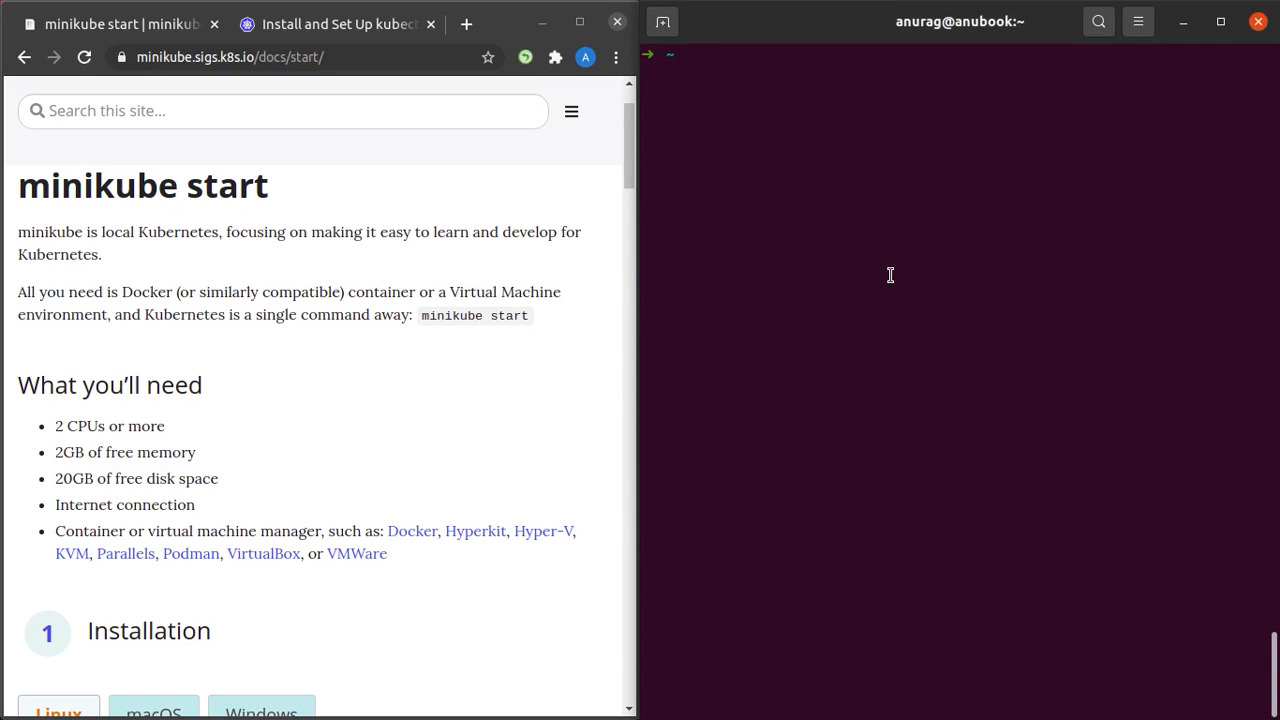
# - Run nproc in the terminal to confirm 4 CPUs are available
pyautogui.write('nproc')
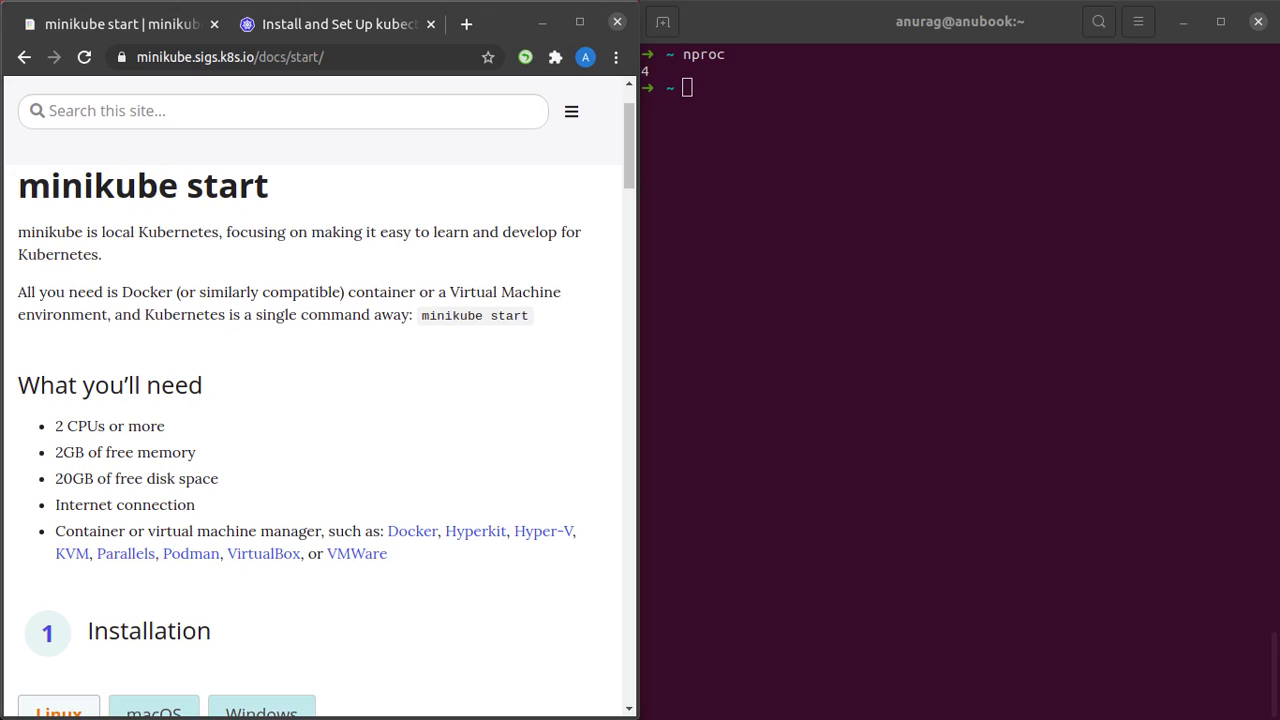
# - Browse the macOS and Windows install tabs, then return to the Linux Debian package instructions
pyautogui.scroll(-3)
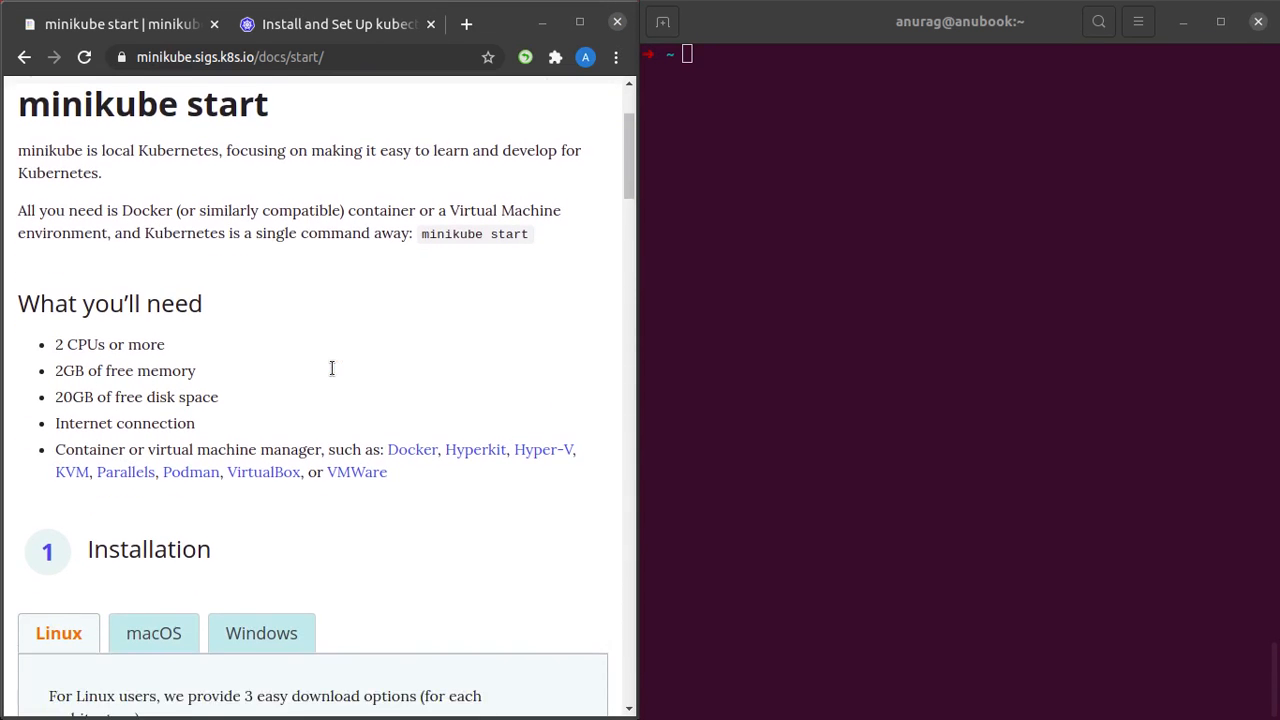
pyautogui.scroll(-3)
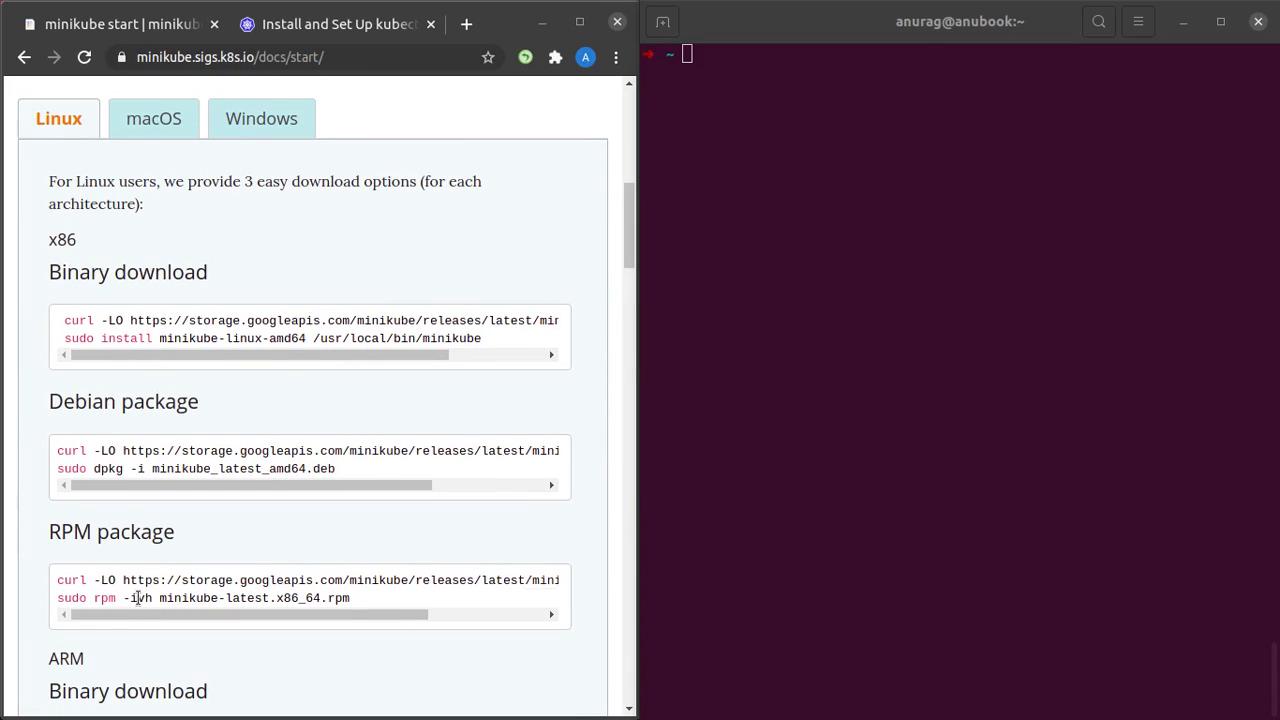
pyautogui.moveTo(144, 450)
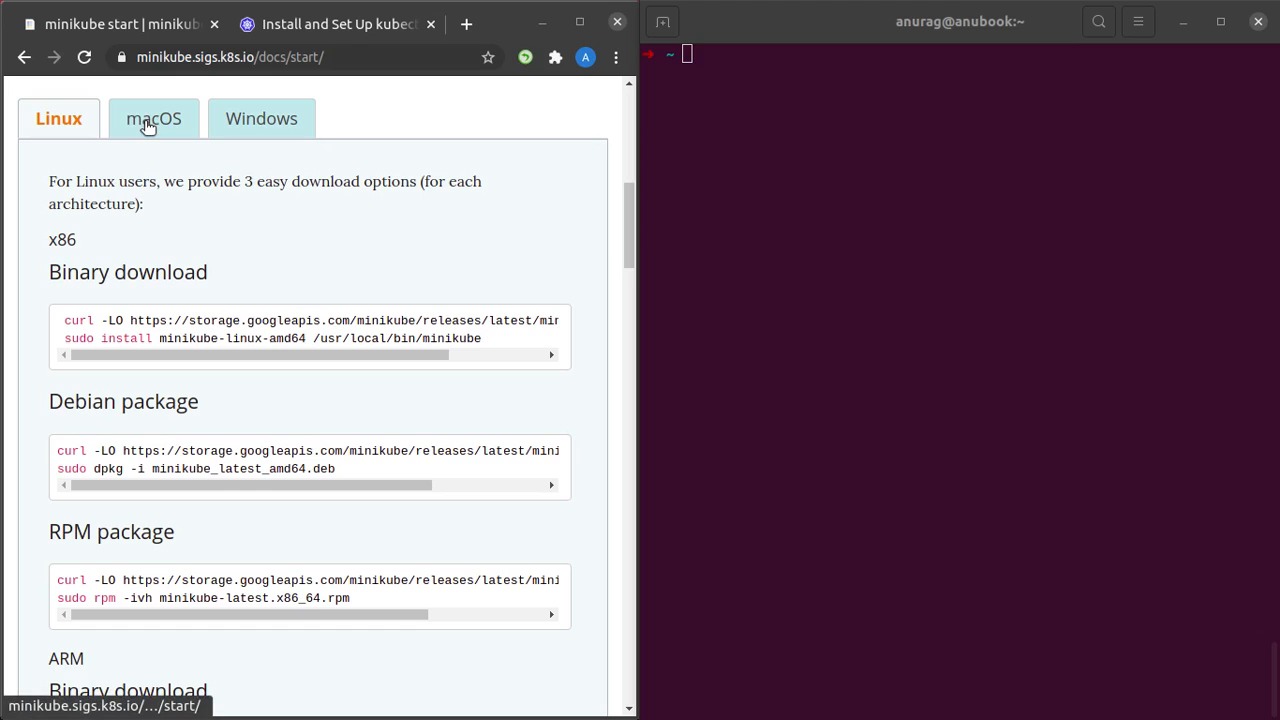
pyautogui.click(152, 118)
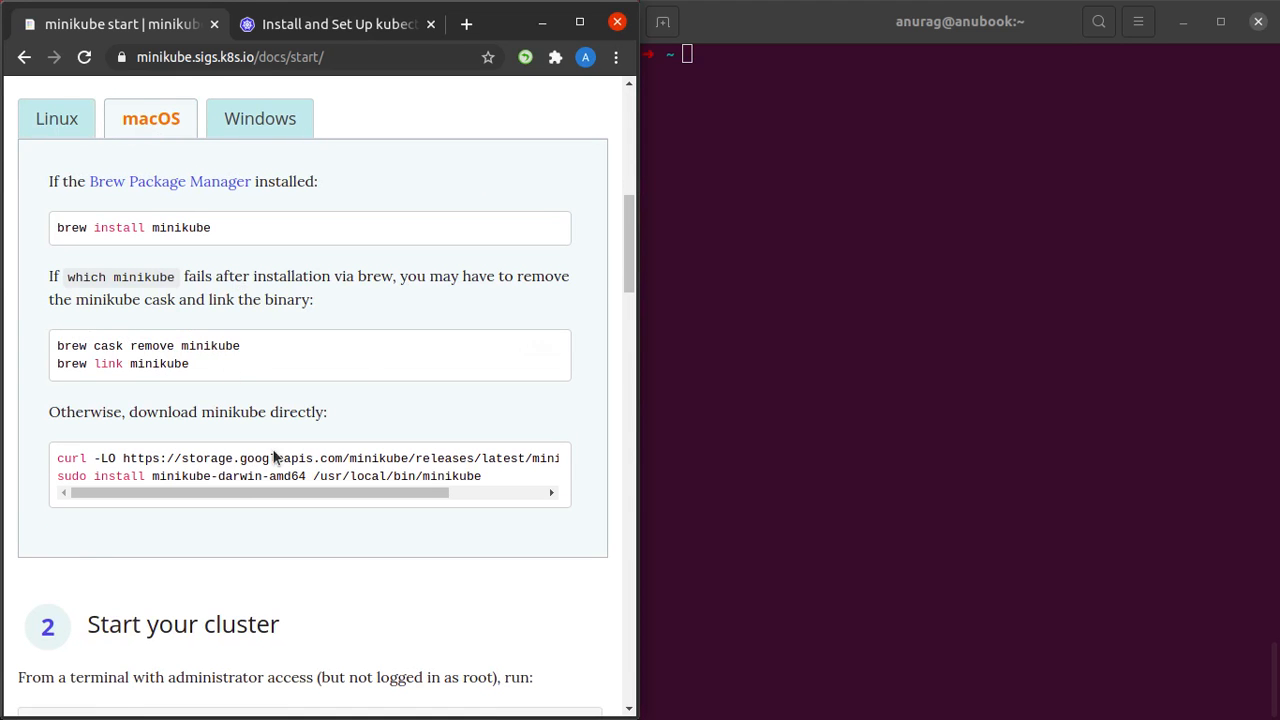
pyautogui.click(260, 118)
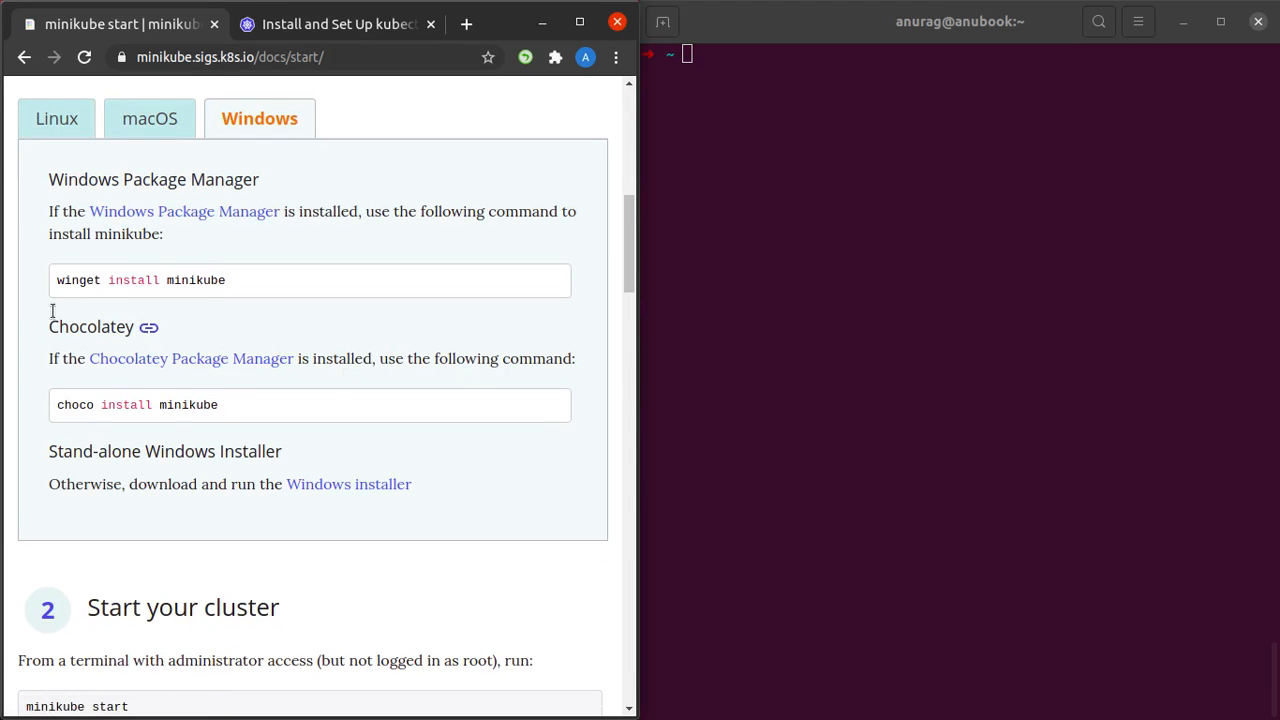
pyautogui.click(58, 118)
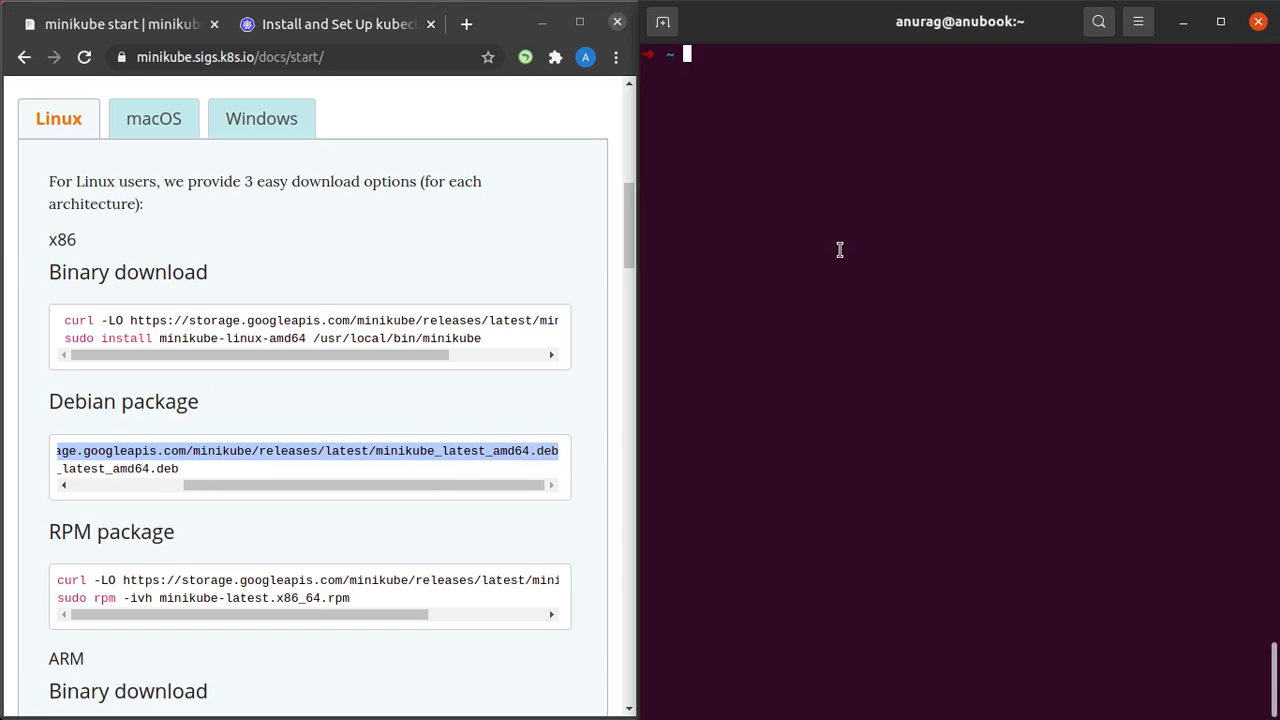
# - Download the minikube Debian package with curl -LO and select the dpkg -i install command
pyautogui.write('curl -LO https://storage.googleapis.com/minikube/releases/latest/minikube_latest_amd64.deb')
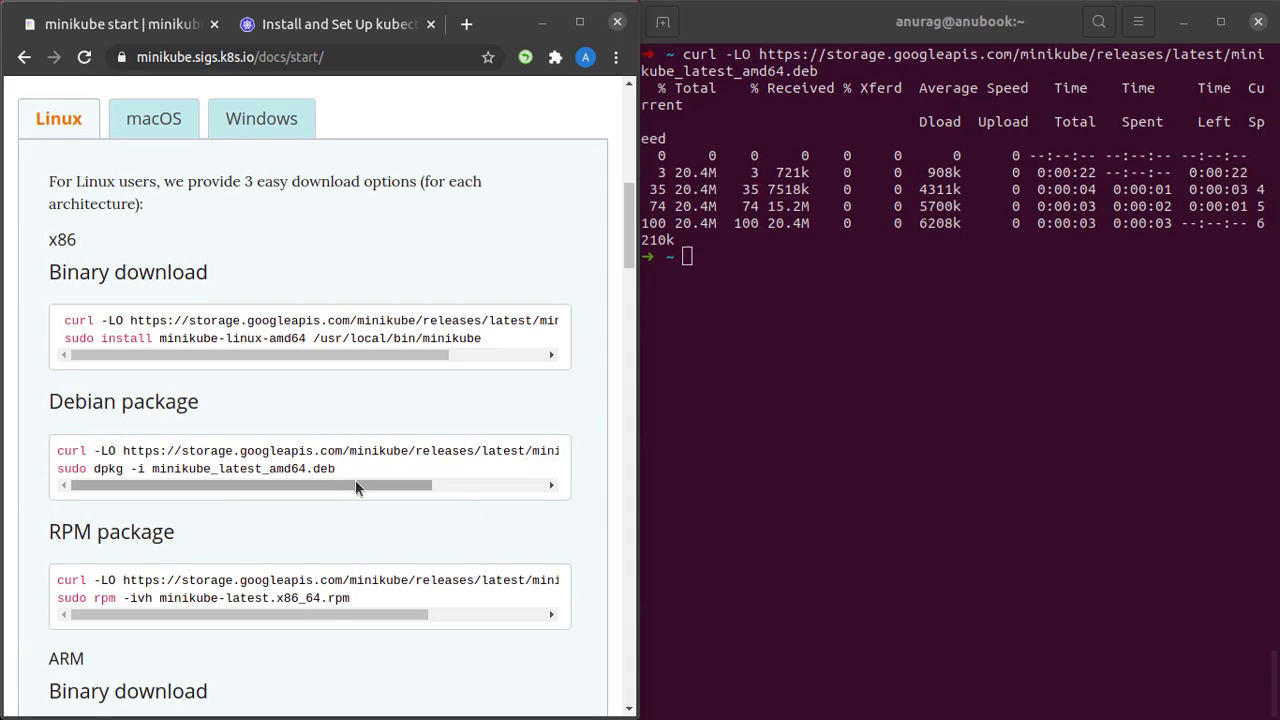
pyautogui.doubleClick(108, 468)
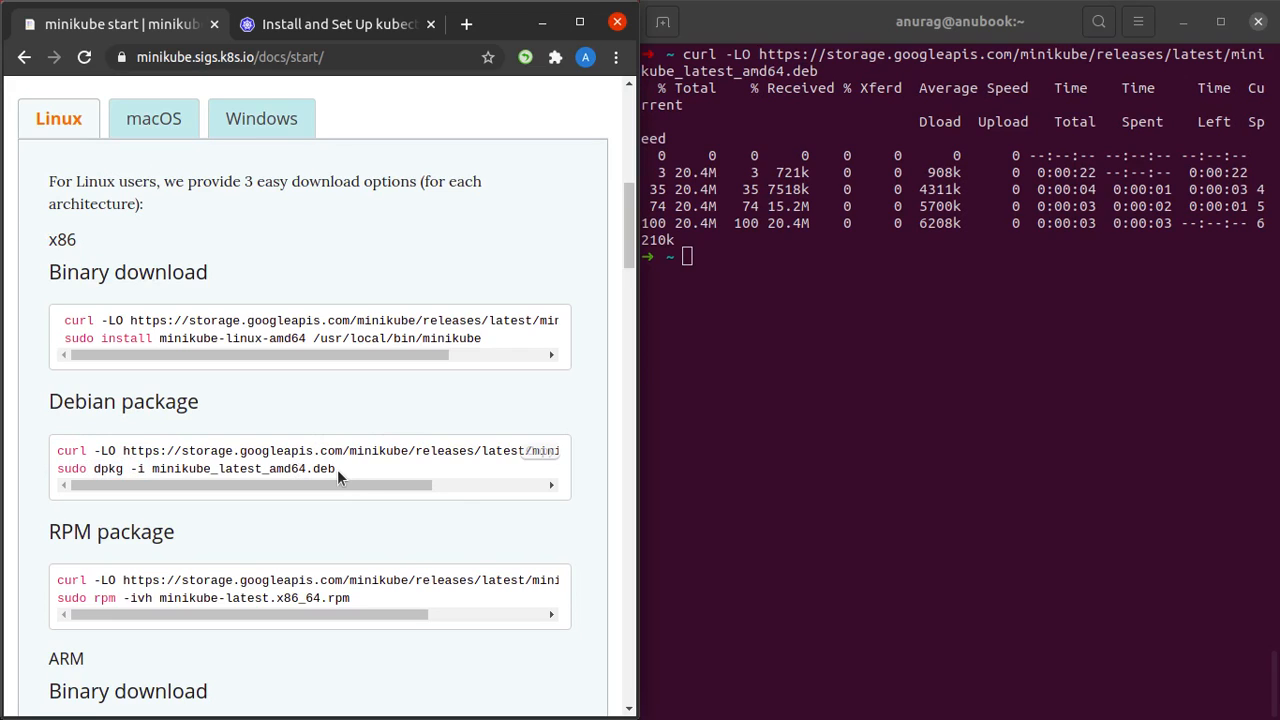
pyautogui.tripleClick(200, 468)
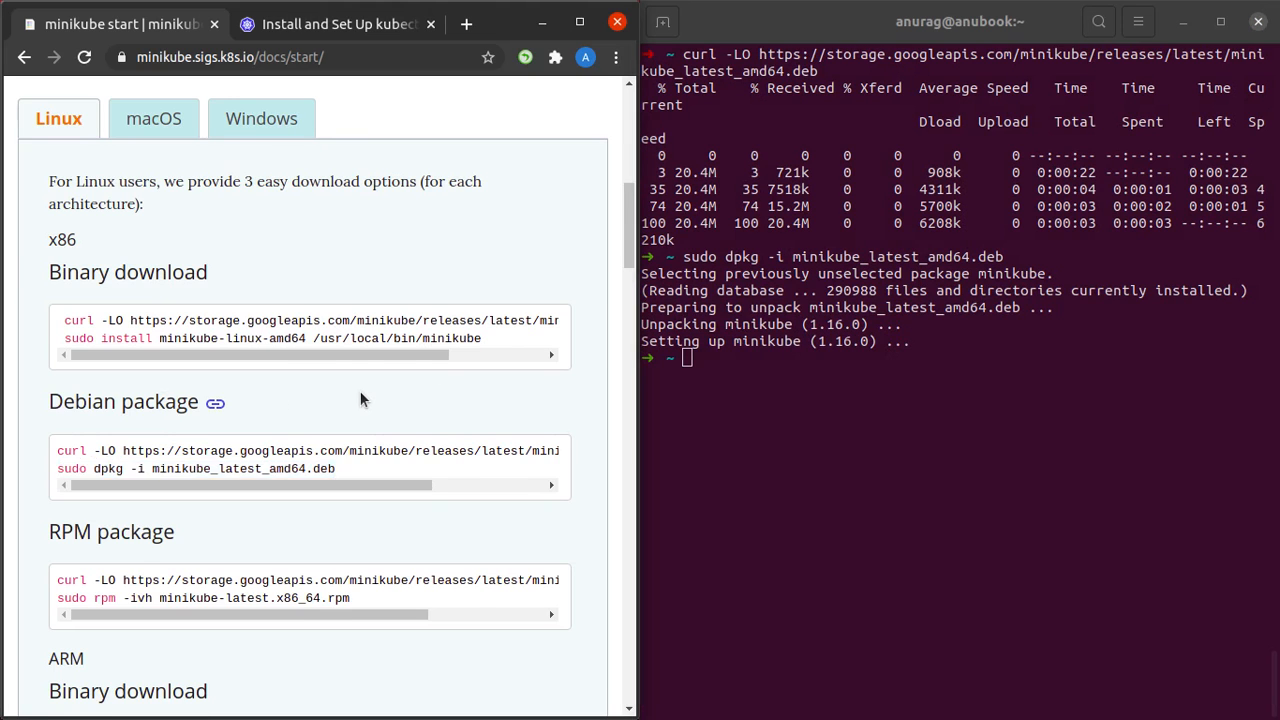
# - Run minikube start and wait for the Kubernetes v1.20.0 cluster to come up
pyautogui.scroll(-3)
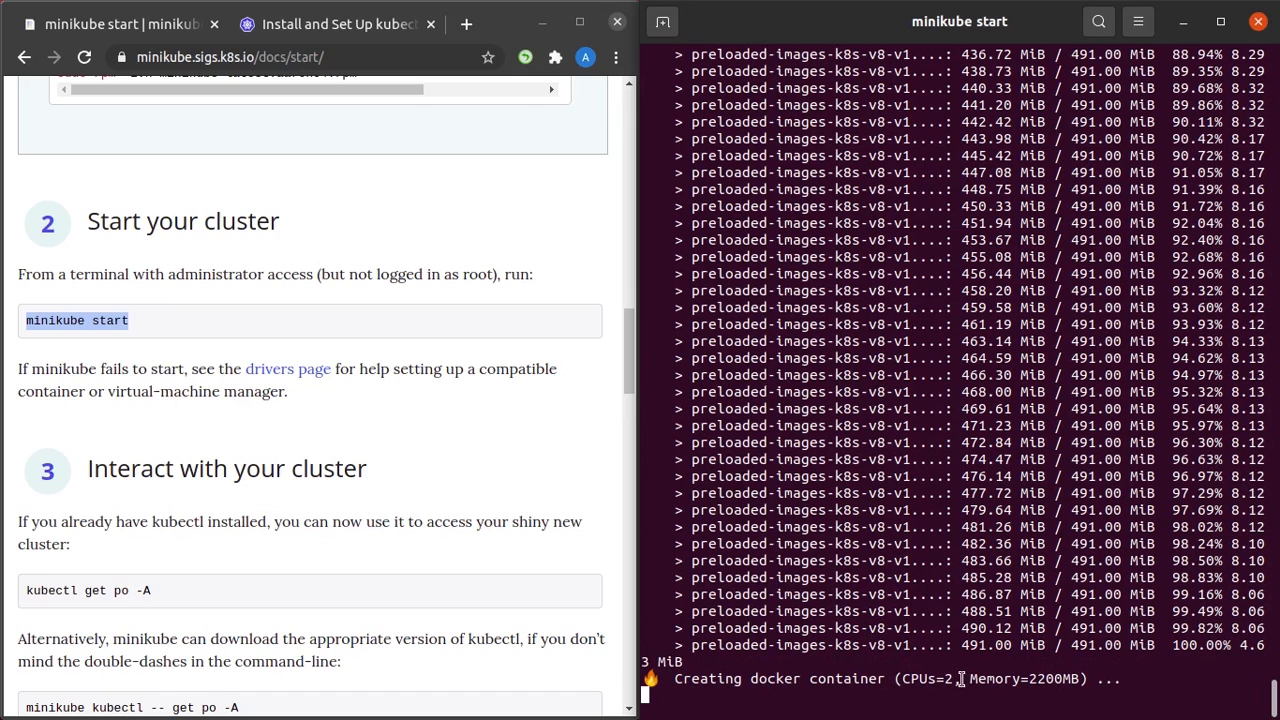
pyautogui.moveTo(1104, 482)
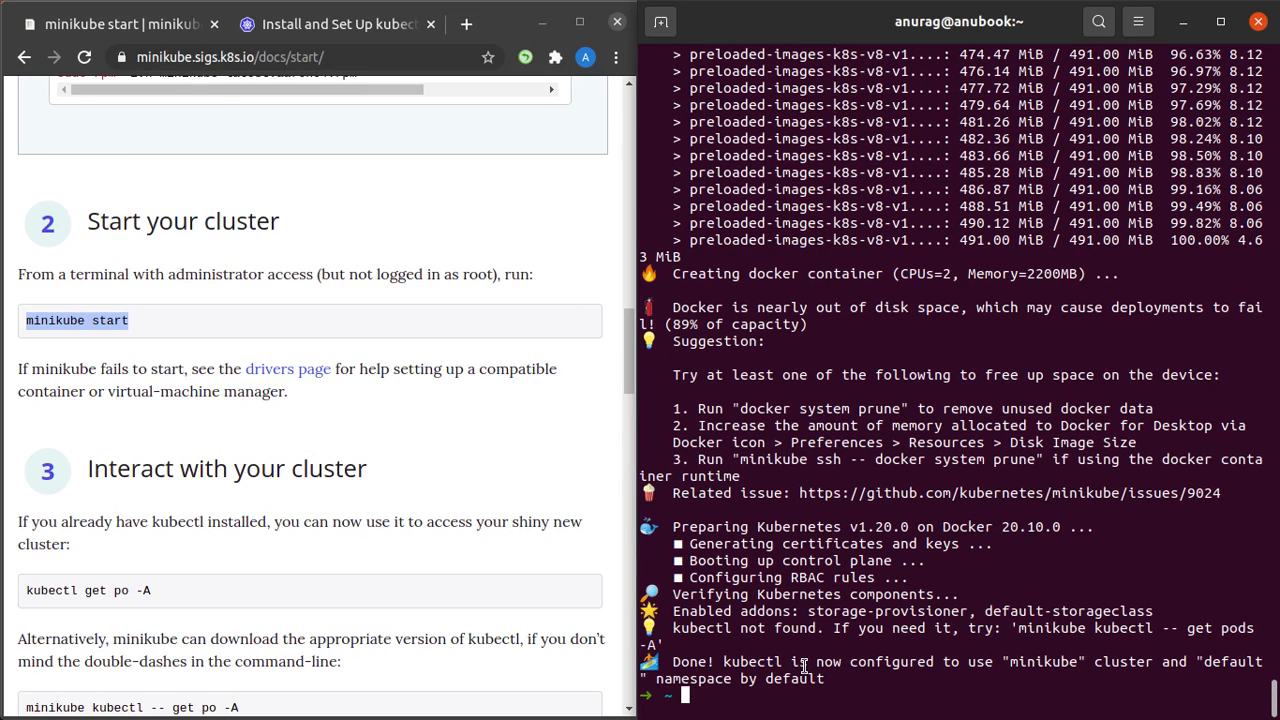
pyautogui.doubleClick(742, 628)
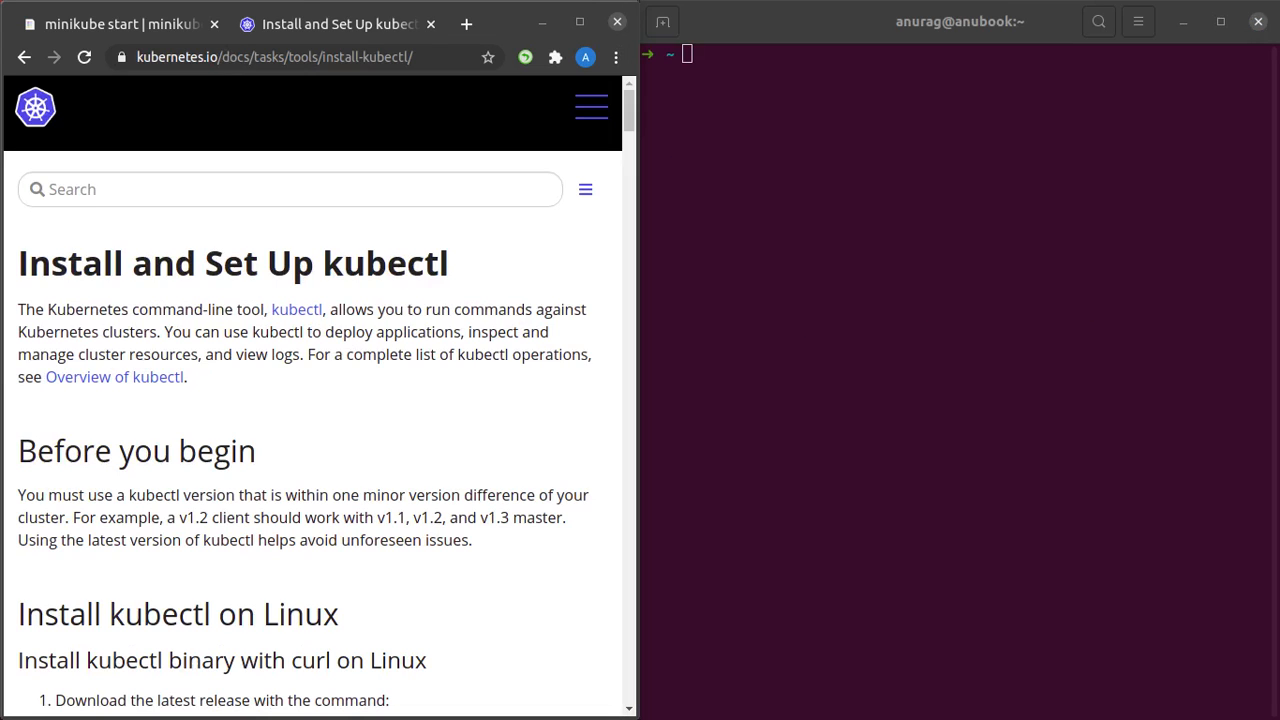
pyautogui.moveTo(368, 396)
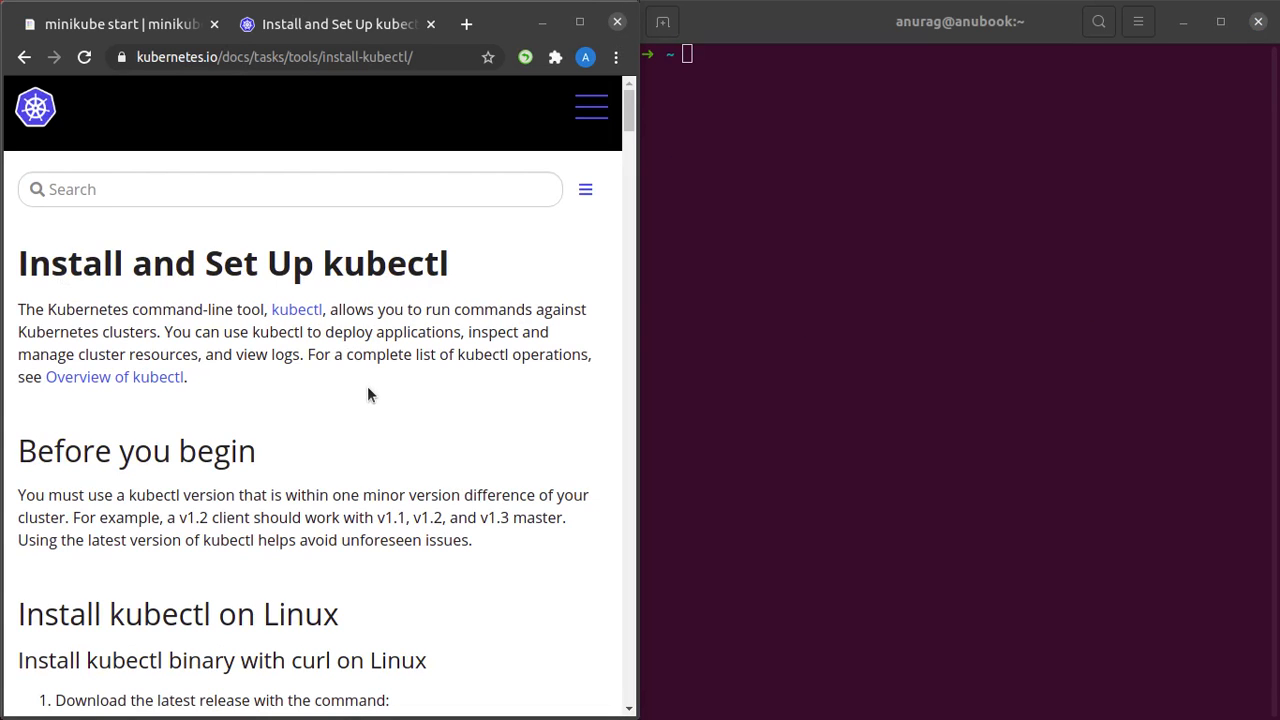
pyautogui.moveTo(312, 390)
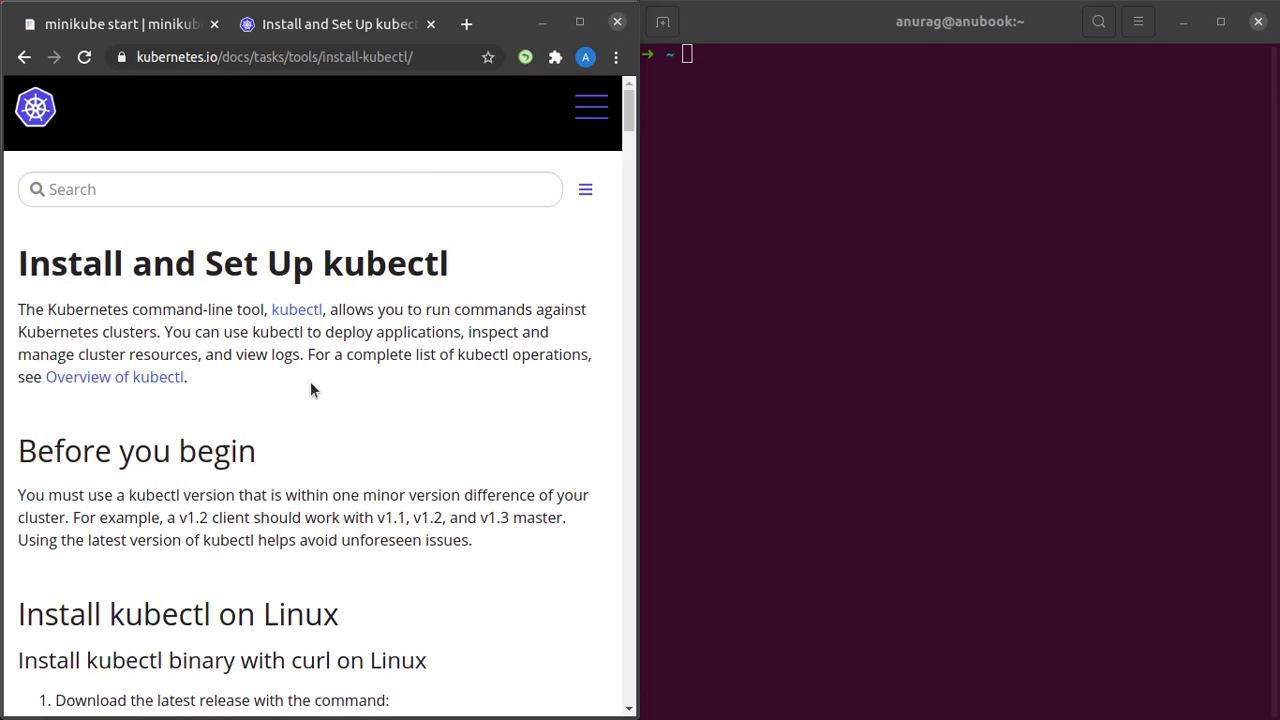
pyautogui.moveTo(196, 328)
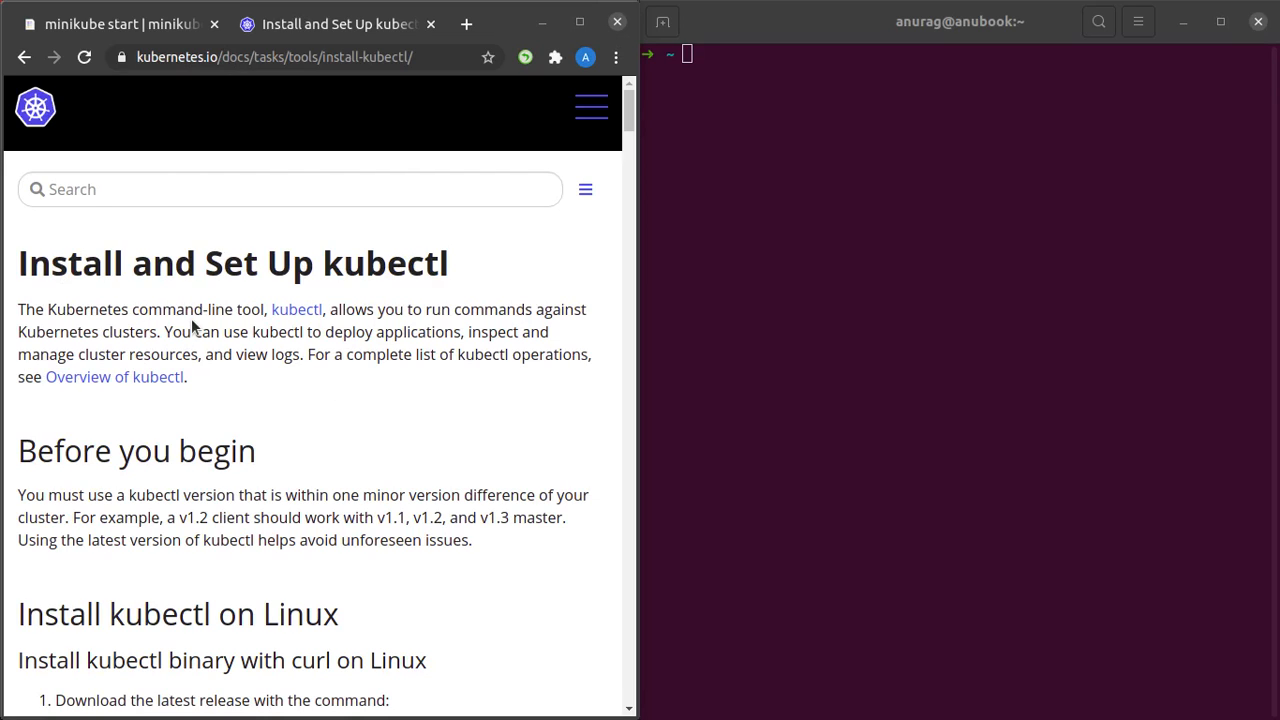
pyautogui.moveTo(360, 312)
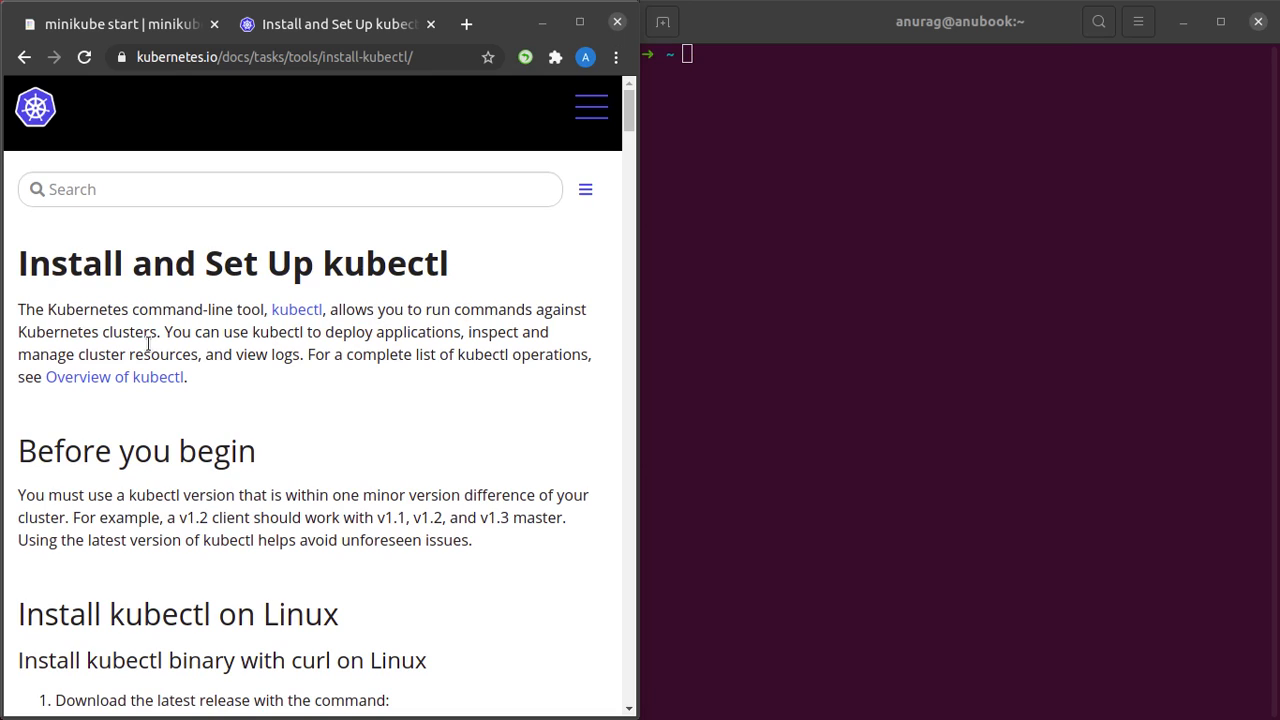
pyautogui.moveTo(168, 418)
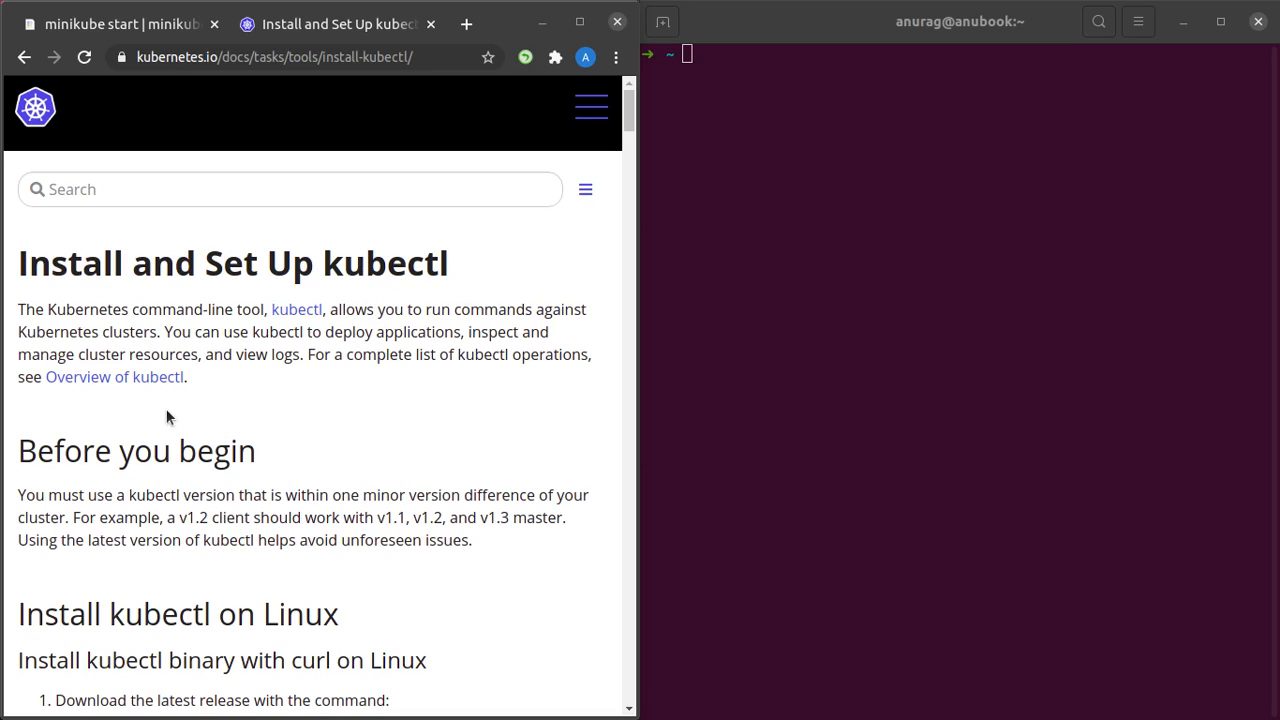
pyautogui.moveTo(404, 348)
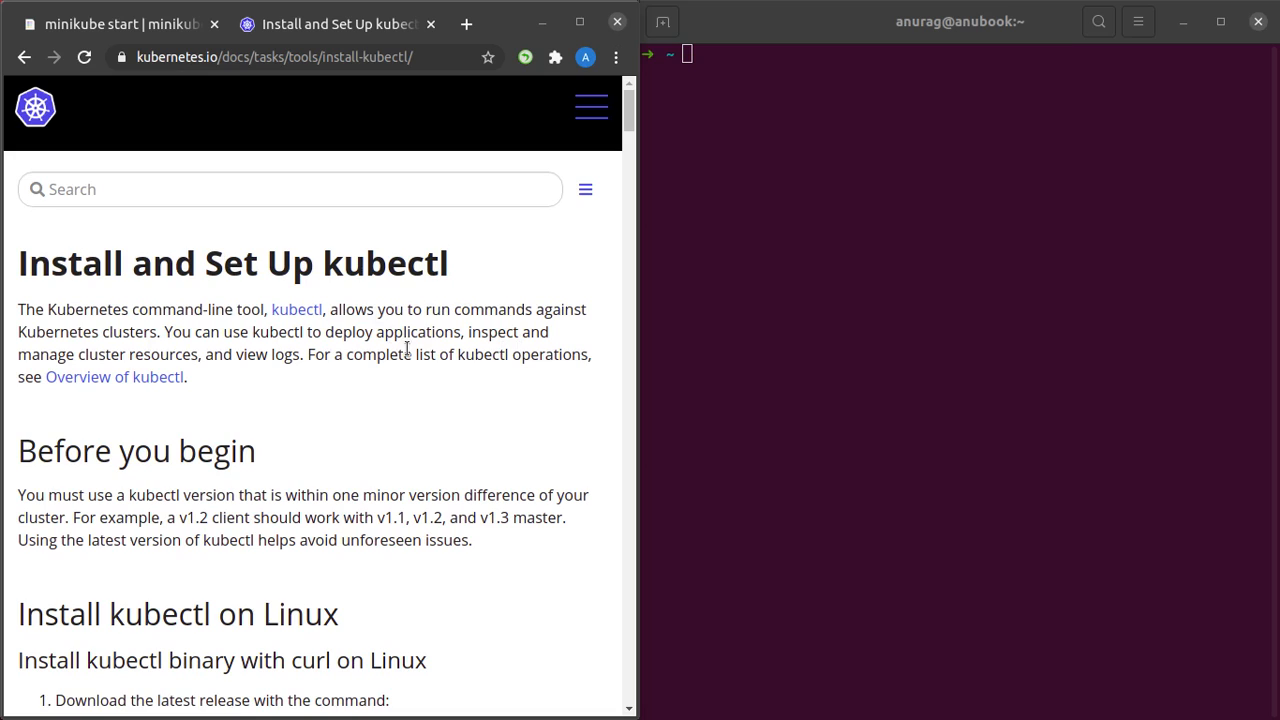
pyautogui.moveTo(292, 352)
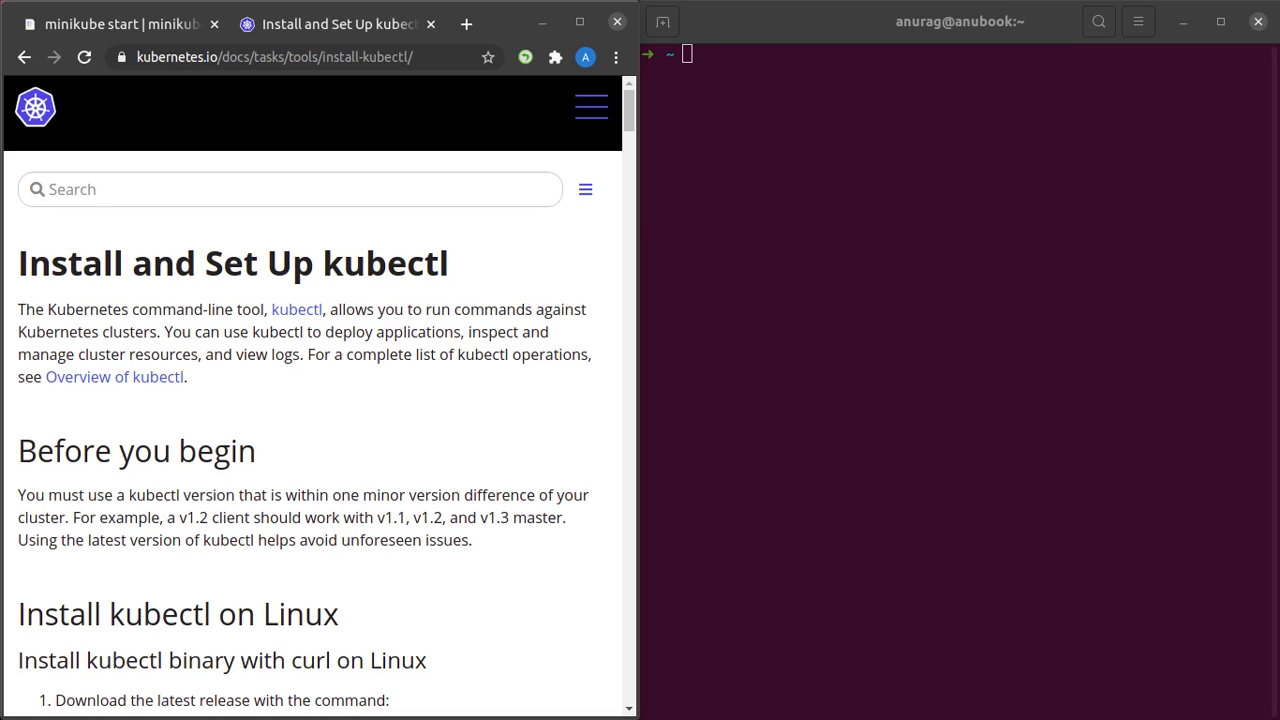
pyautogui.moveTo(236, 412)
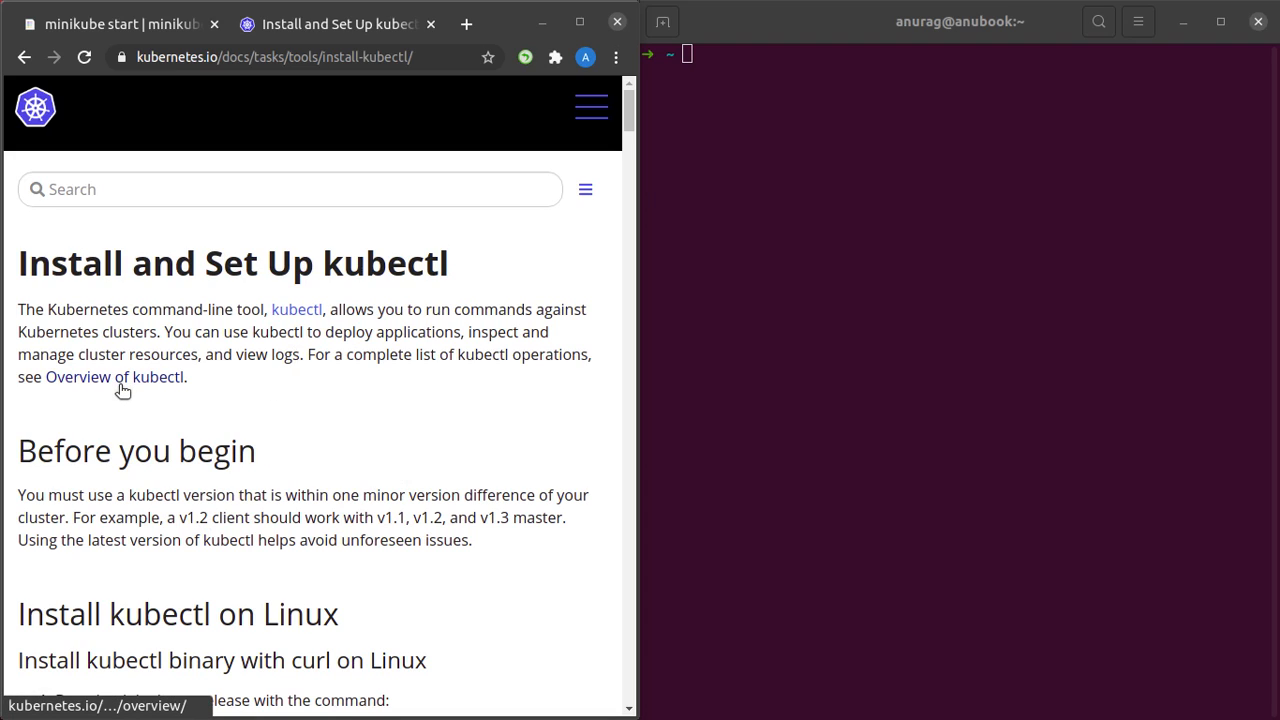
pyautogui.moveTo(244, 390)
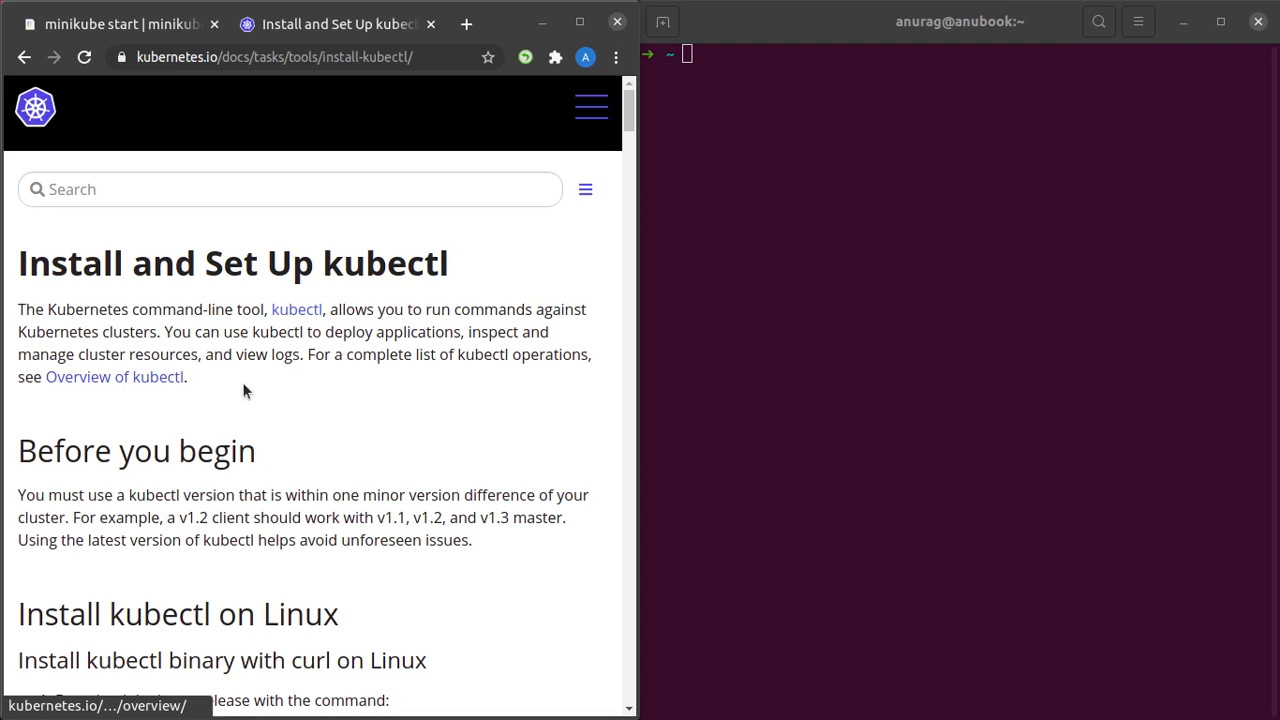
# - Locate the kubectl curl -LO download command on the Linux install page and run it in the terminal
pyautogui.scroll(-3)
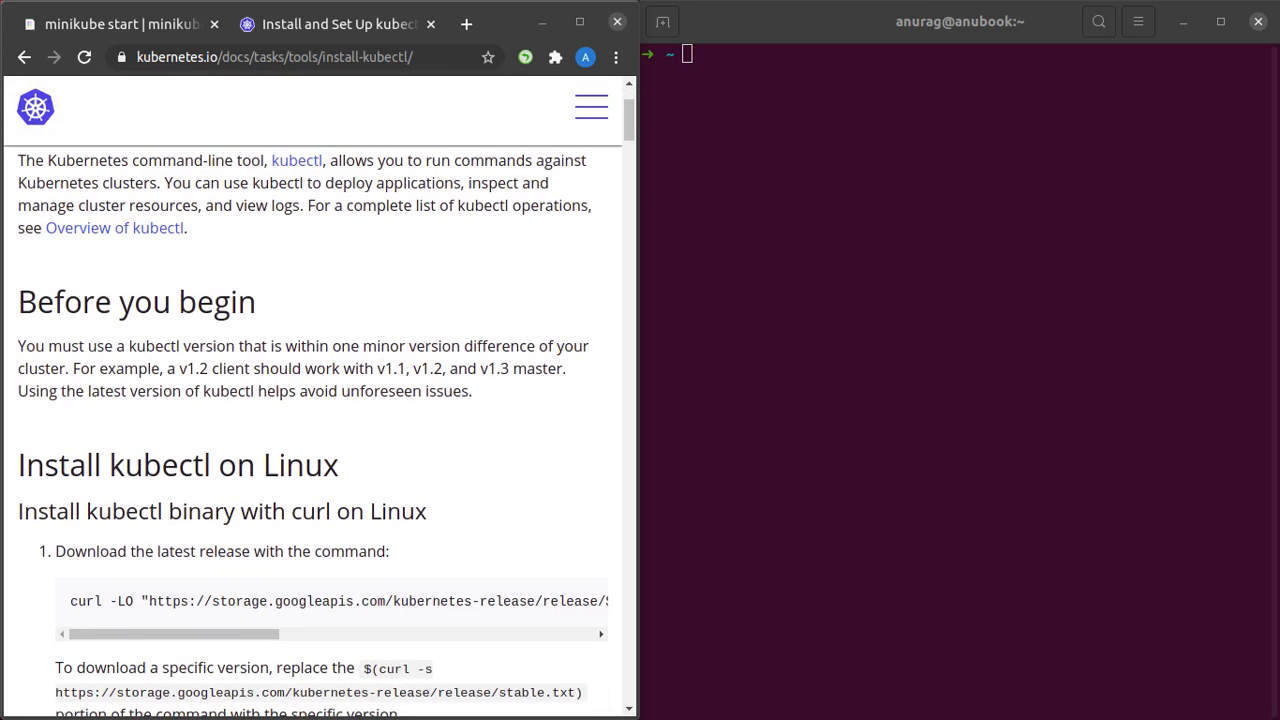
pyautogui.scroll(-3)
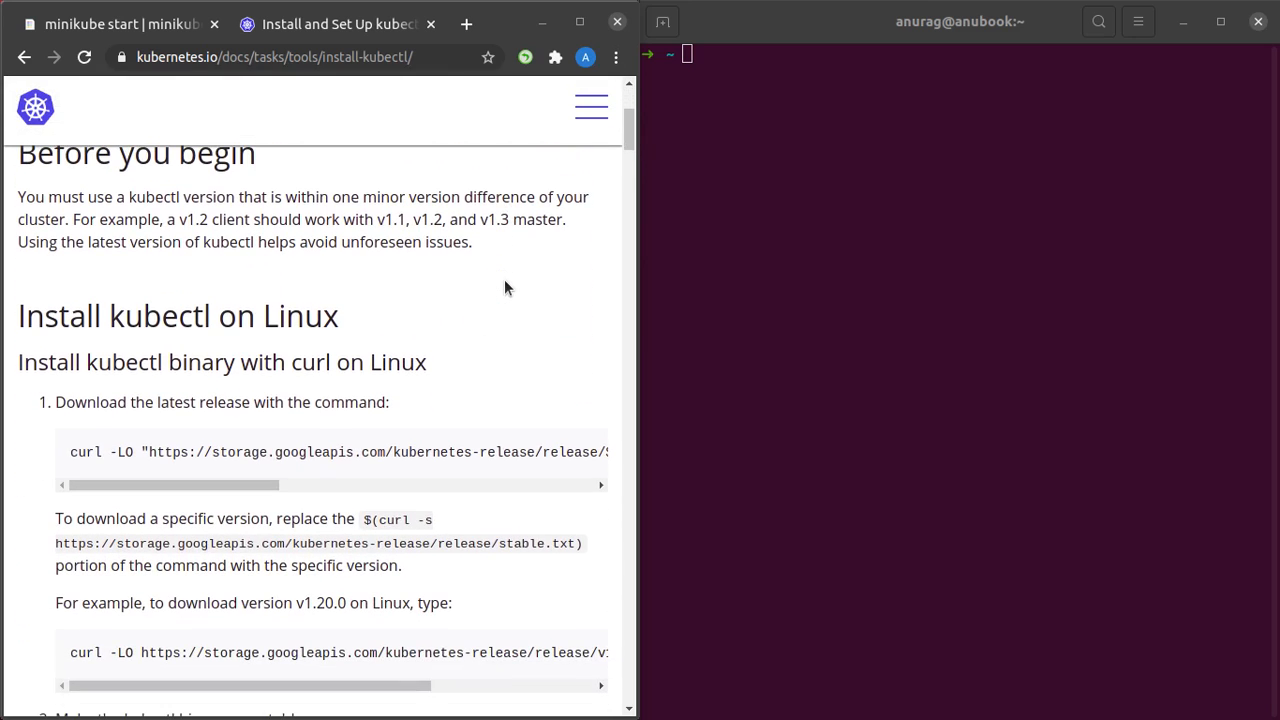
pyautogui.scroll(-3)
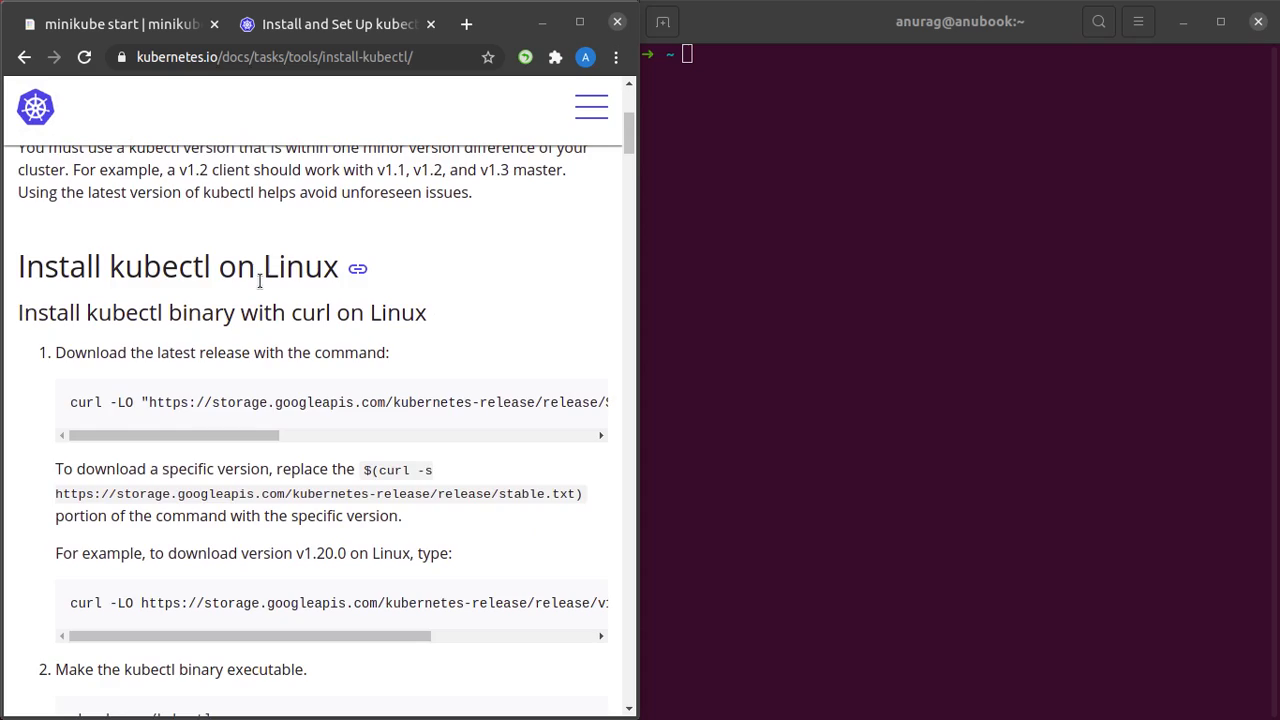
pyautogui.scroll(-3)
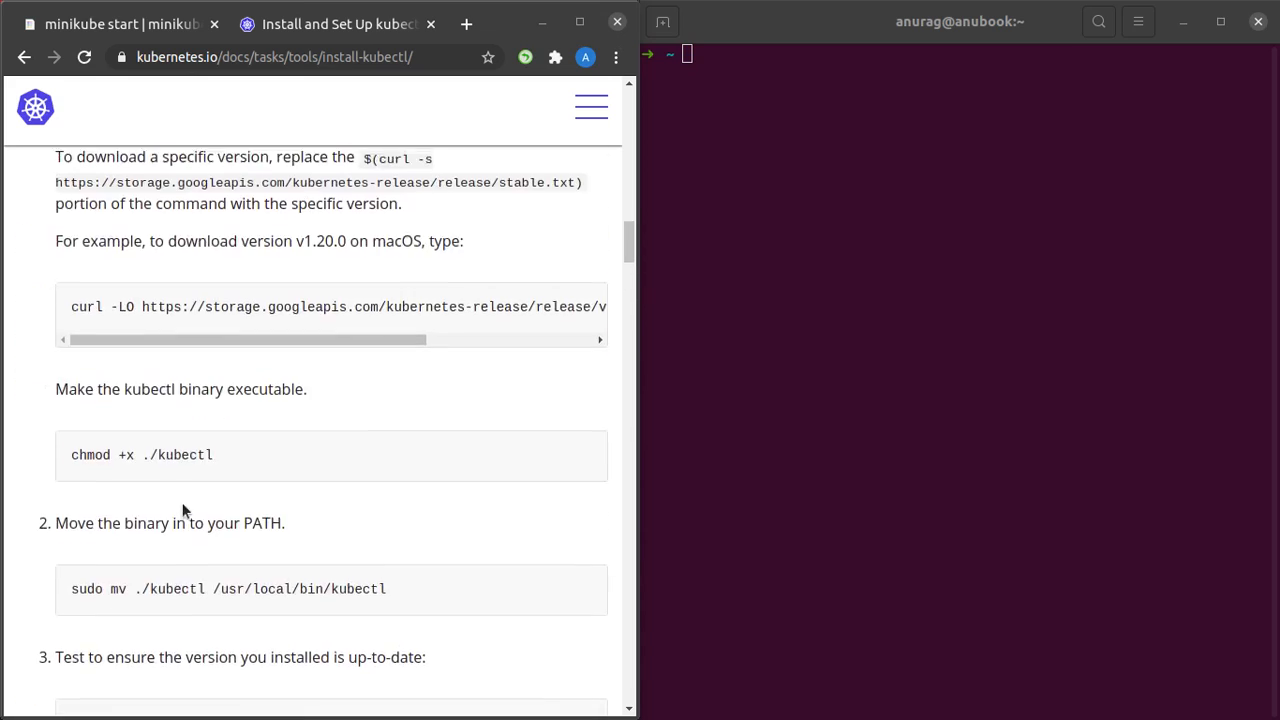
pyautogui.scroll(-3)
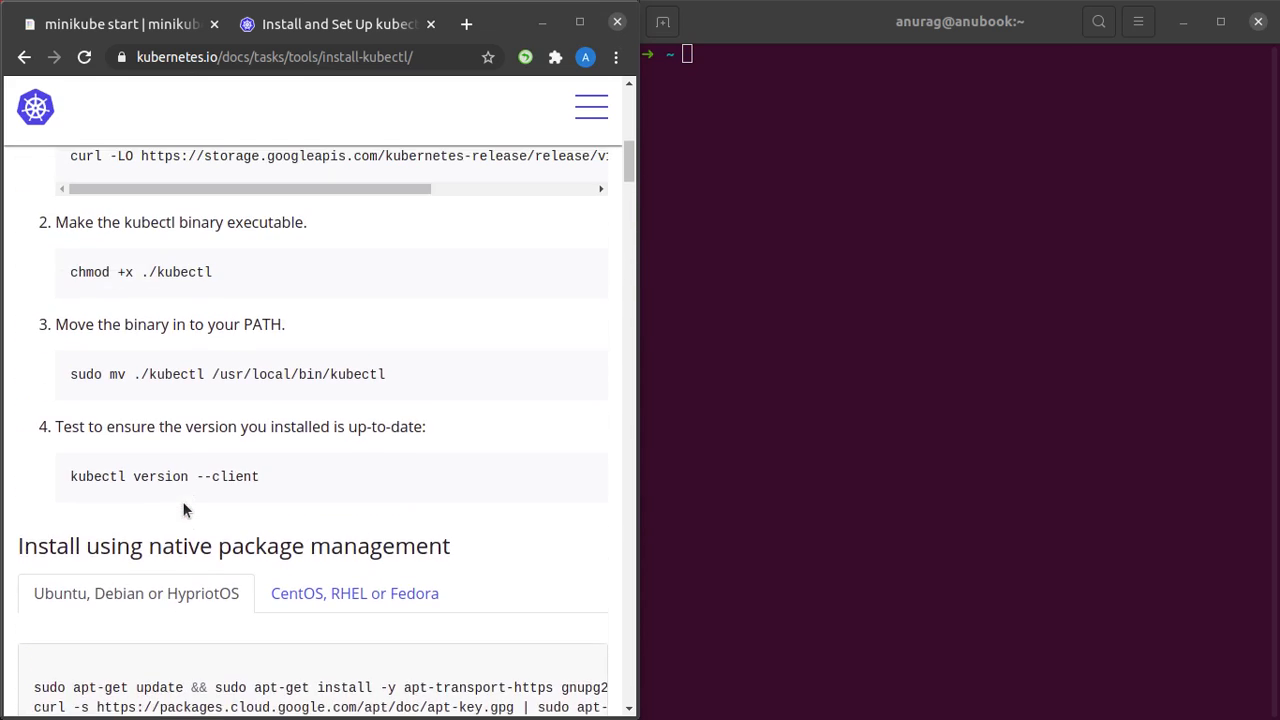
pyautogui.scroll(3)
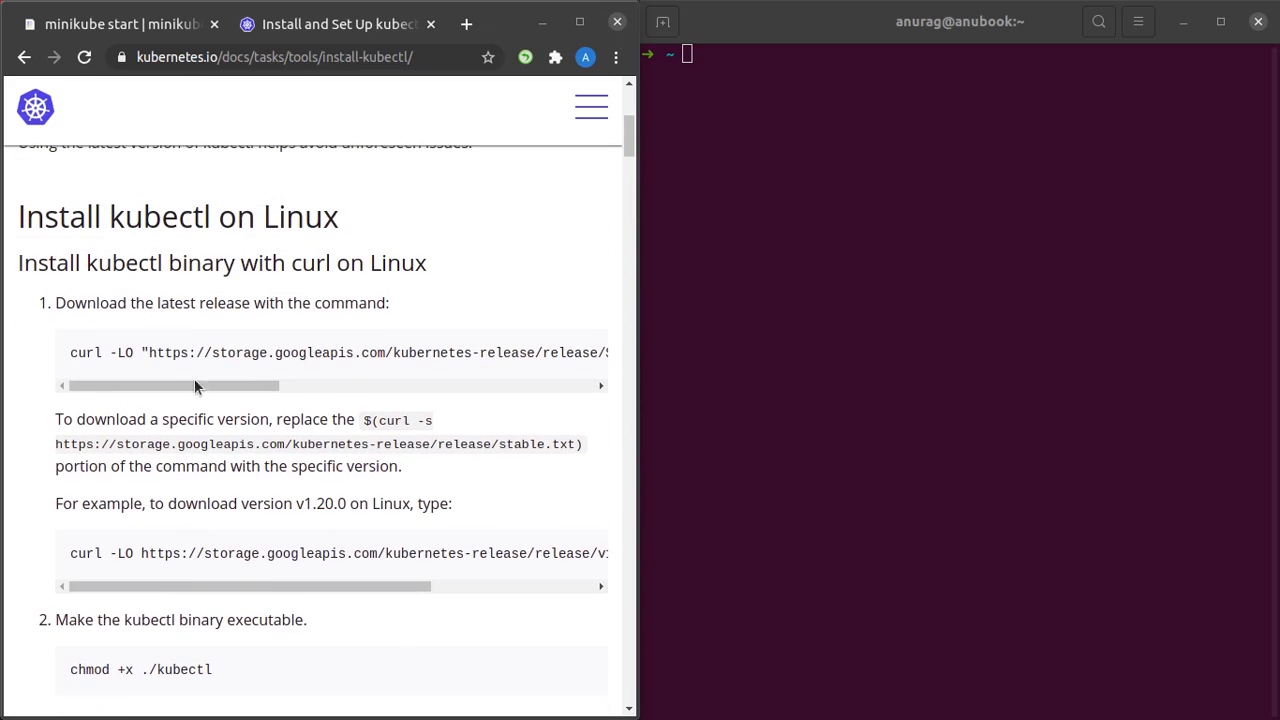
pyautogui.moveTo(196, 384); pyautogui.dragTo(544, 384)
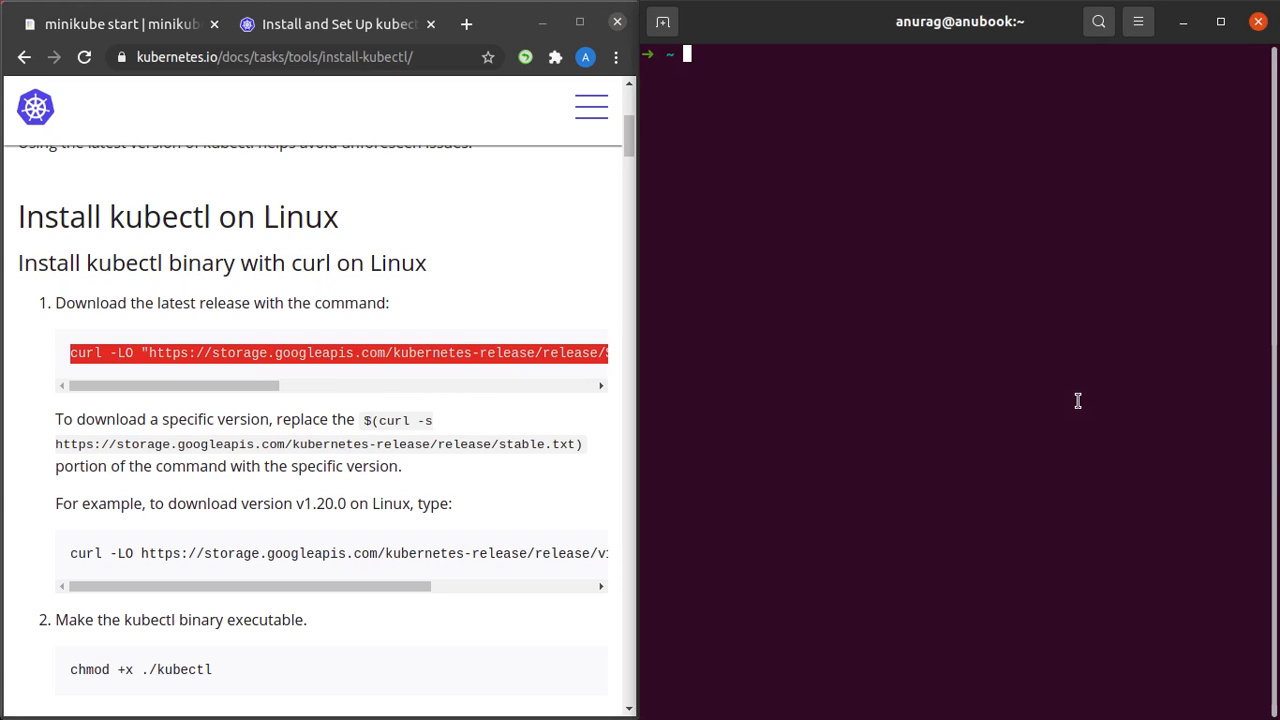
pyautogui.write('curl -LO "https://storage.googleapis.com/kubernetes-release/release/$(curl -s https://storage.googleapis.com/kubernetes-release/release/stable.txt)/bin/linux/amd64/kubectl"')
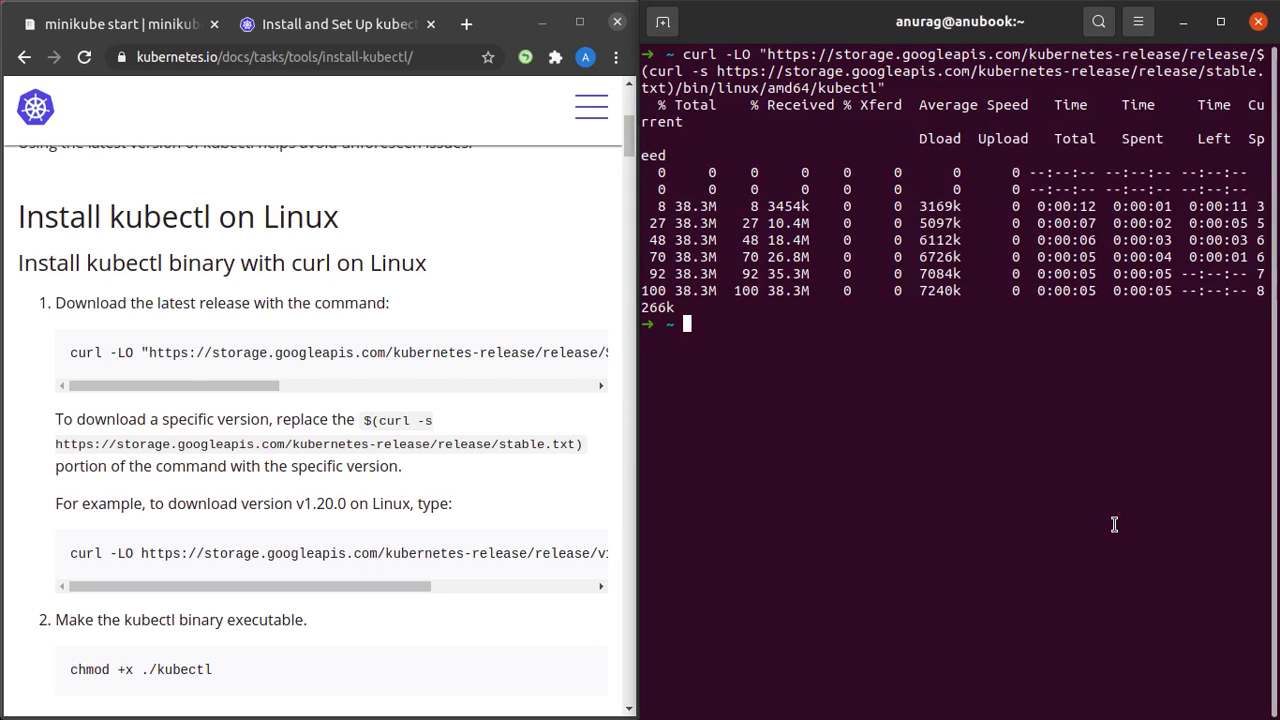
# - Make kubectl executable, move it to /usr/local/bin/kubectl, and check kubectl version --client
pyautogui.scroll(-3)
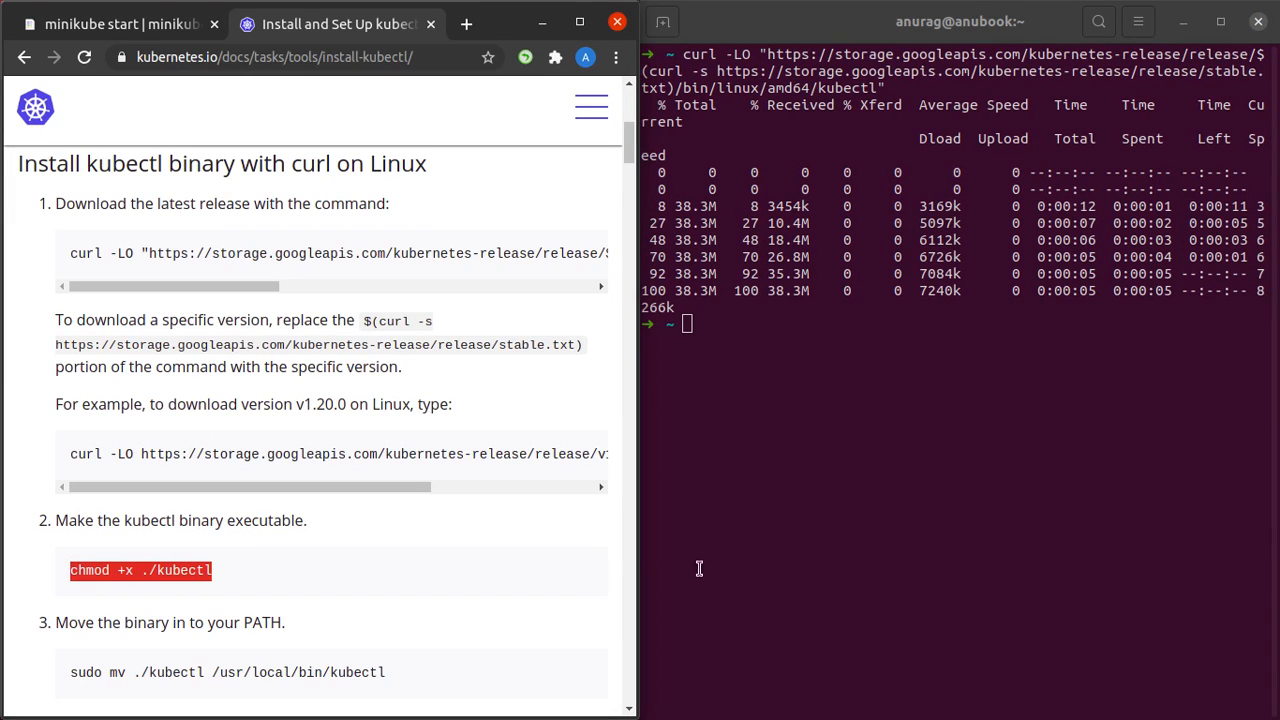
pyautogui.write('chmod +x ./kubectl')
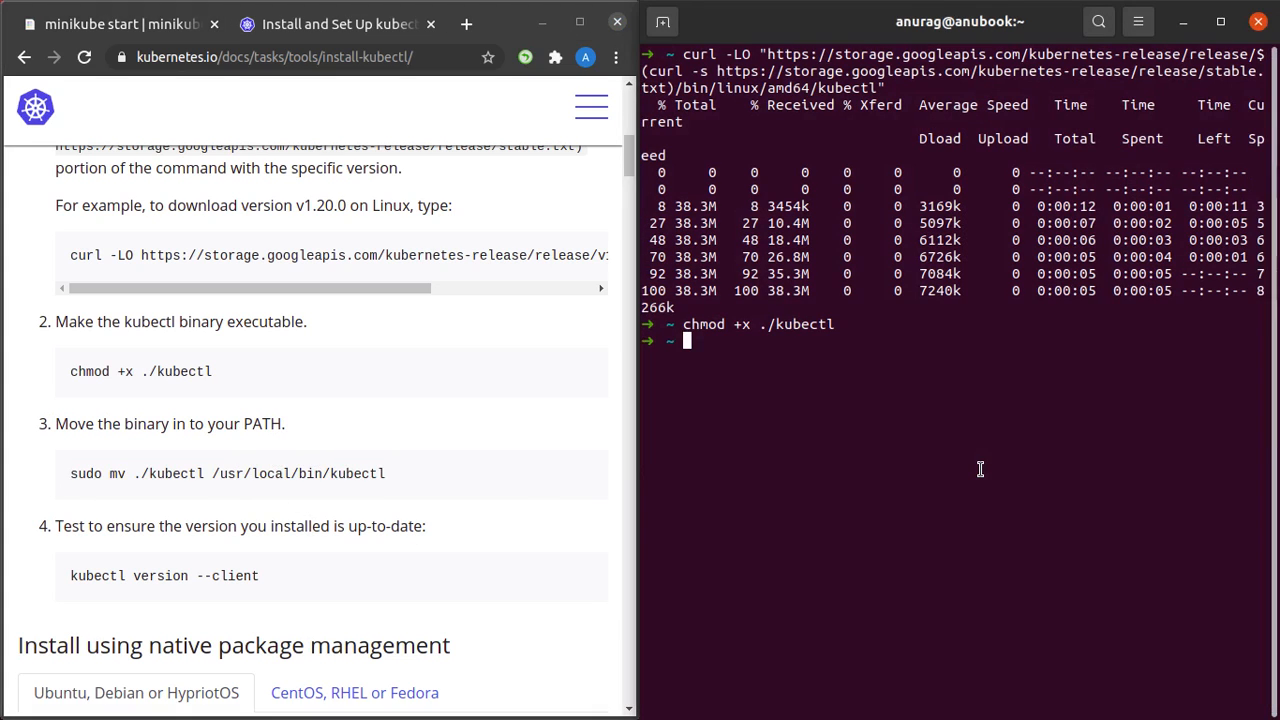
pyautogui.write('sudo mv ./kubectl /usr/local/bin/kubectl')
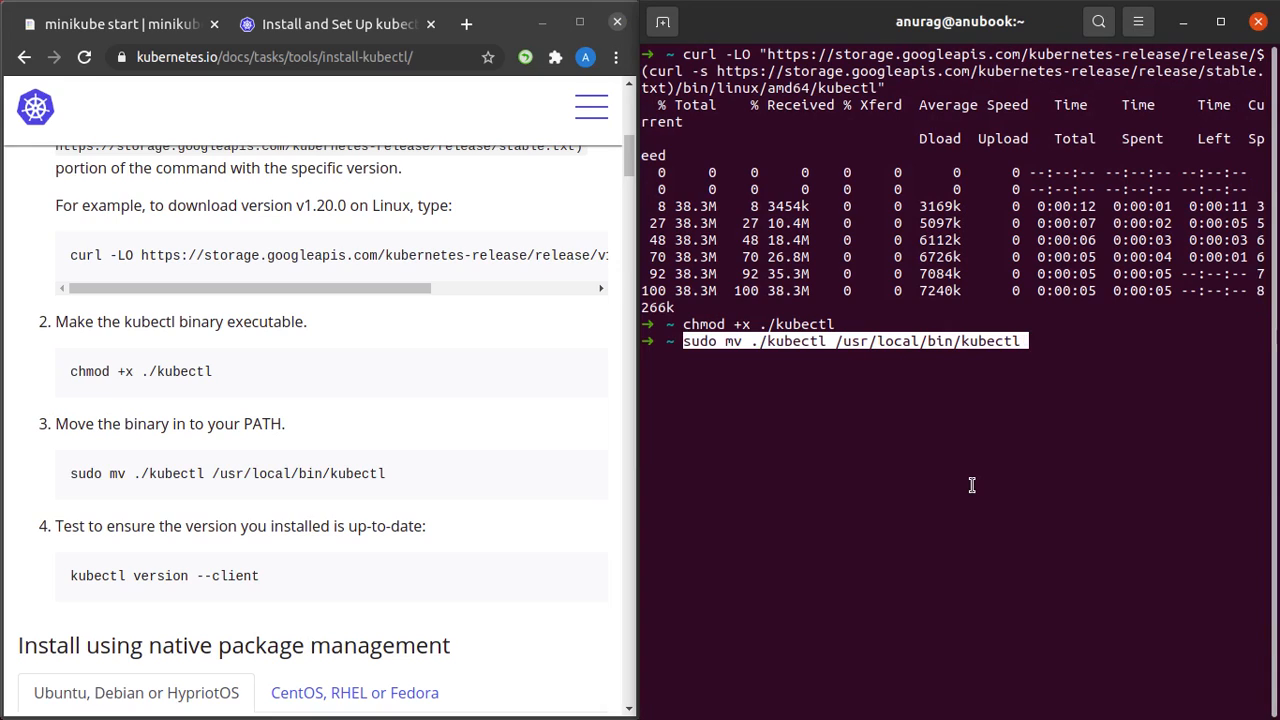
pyautogui.press('Return')
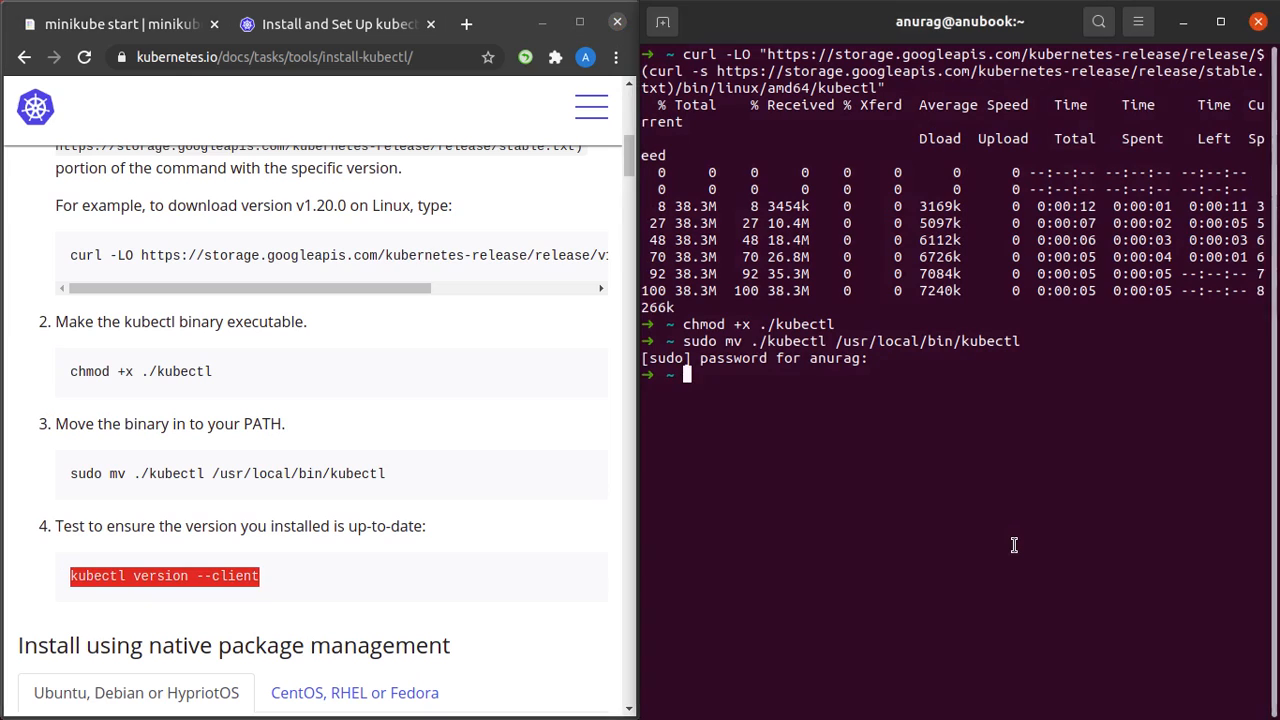
pyautogui.write('kubectl version --client')
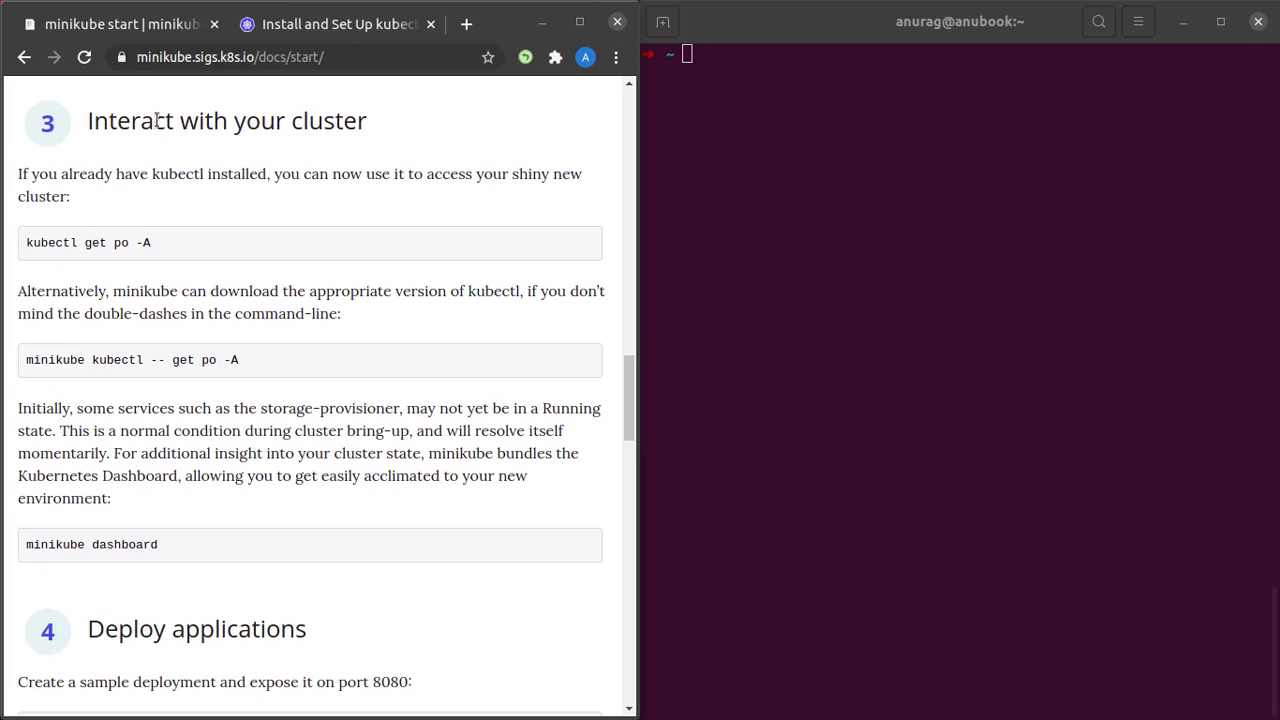
pyautogui.moveTo(88, 132)
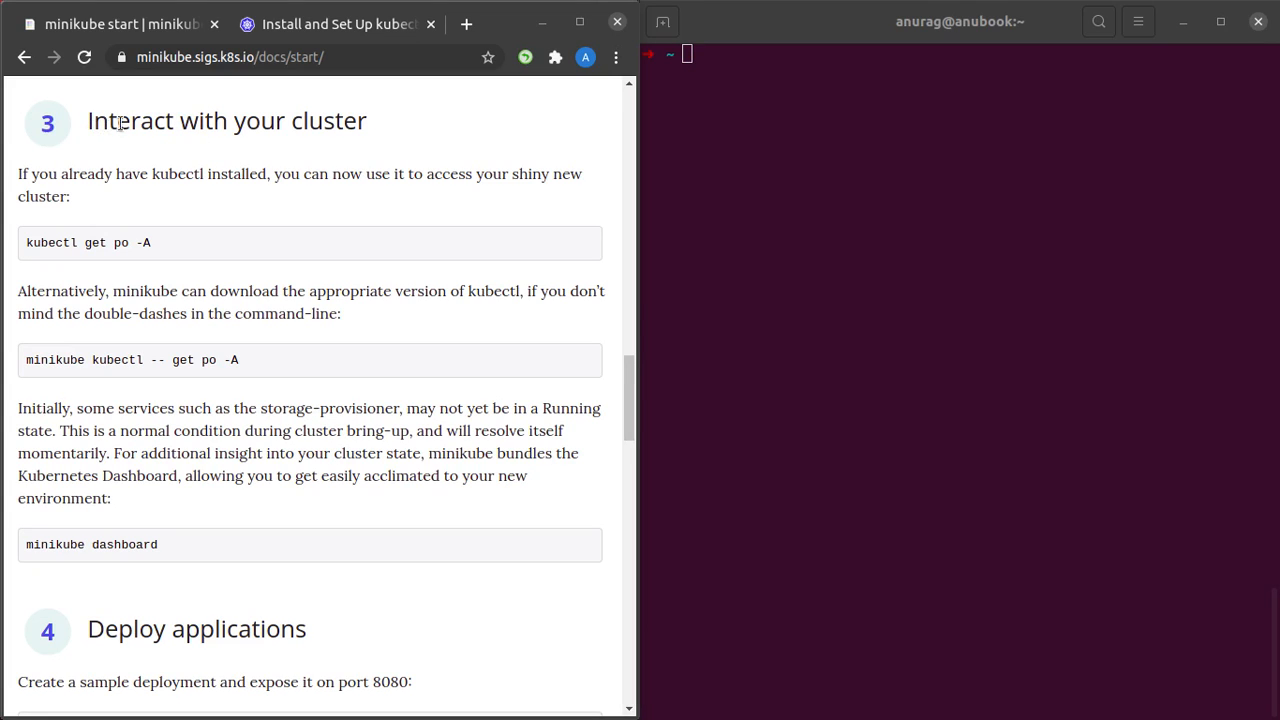
pyautogui.moveTo(172, 246)
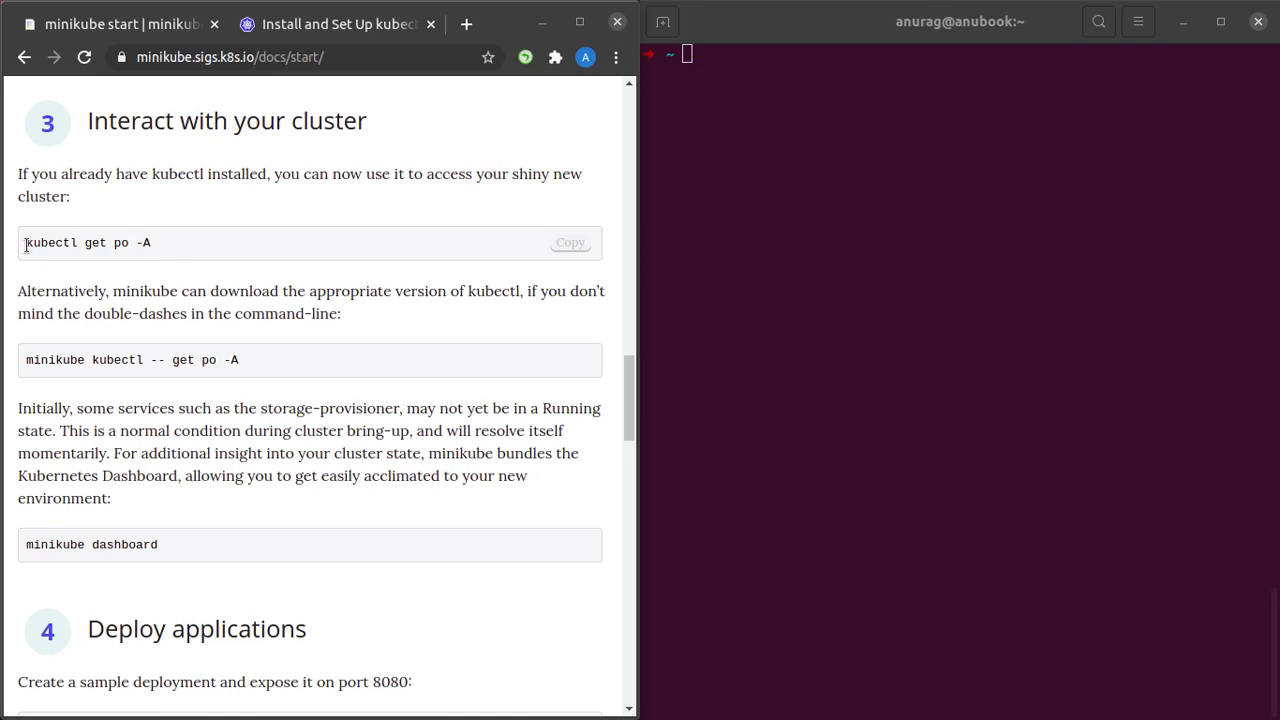
# - Copy the 'kubectl get po -A' command from the minikube cluster-interaction section
pyautogui.moveTo(26, 242); pyautogui.dragTo(136, 242)
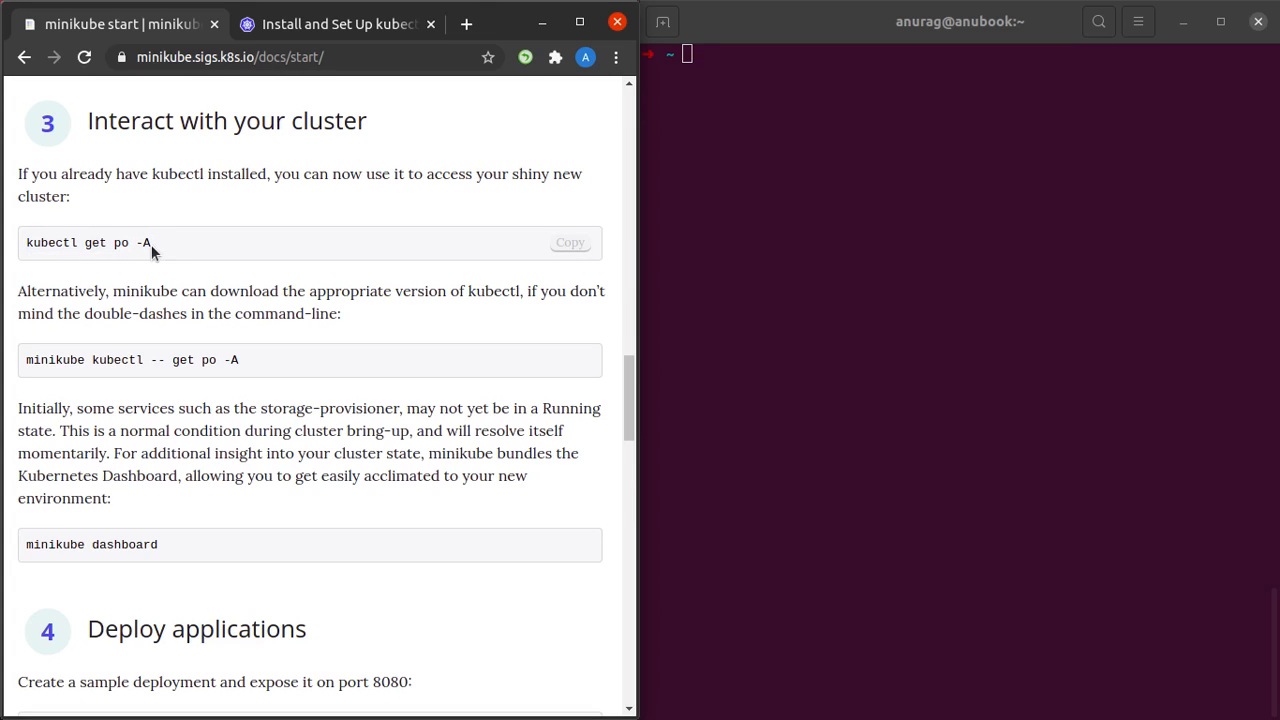
pyautogui.rightClick(88, 242)
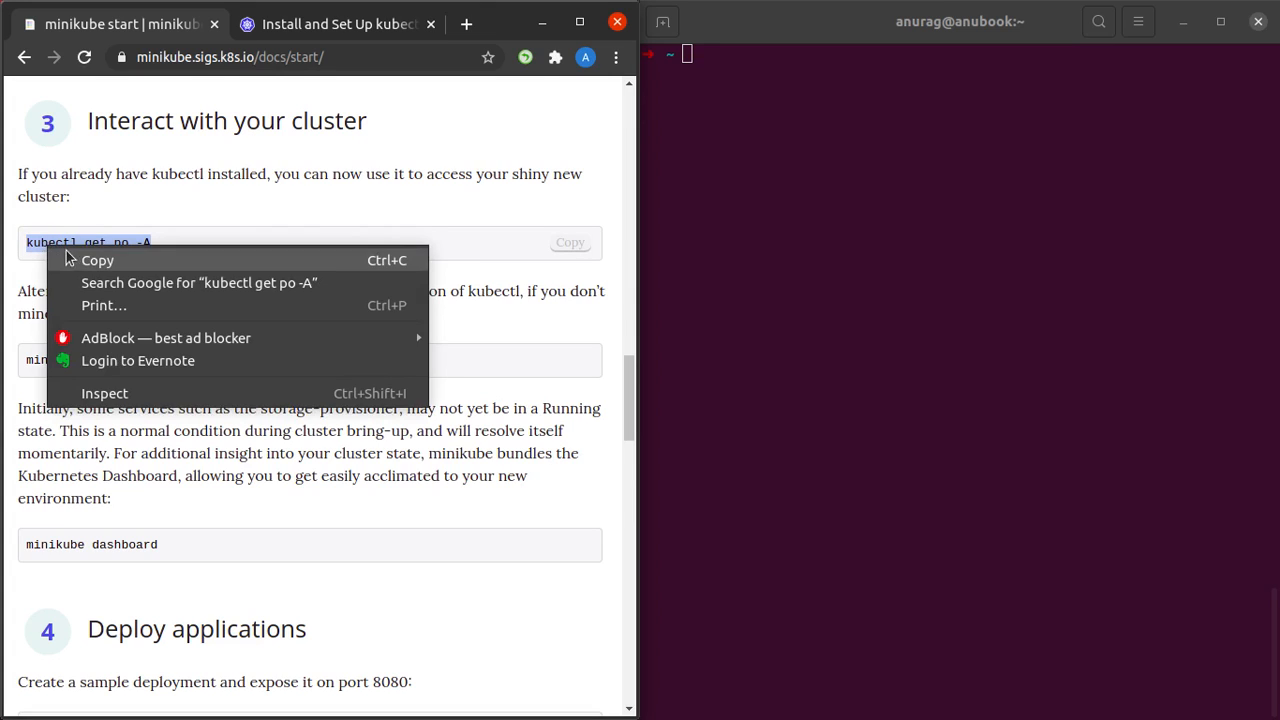
pyautogui.click(910, 270)
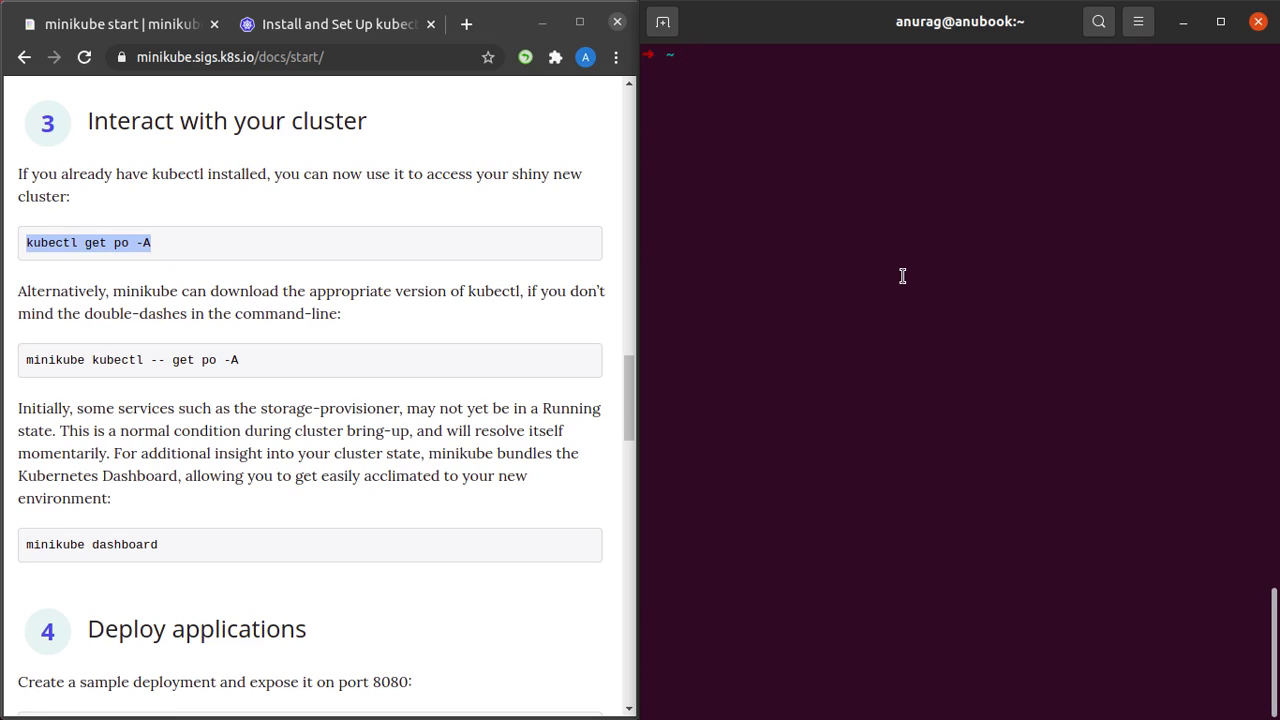
# - Run kubectl get po -A to list all pods, then select the minikube dashboard command
pyautogui.write('kubectl get po -A')
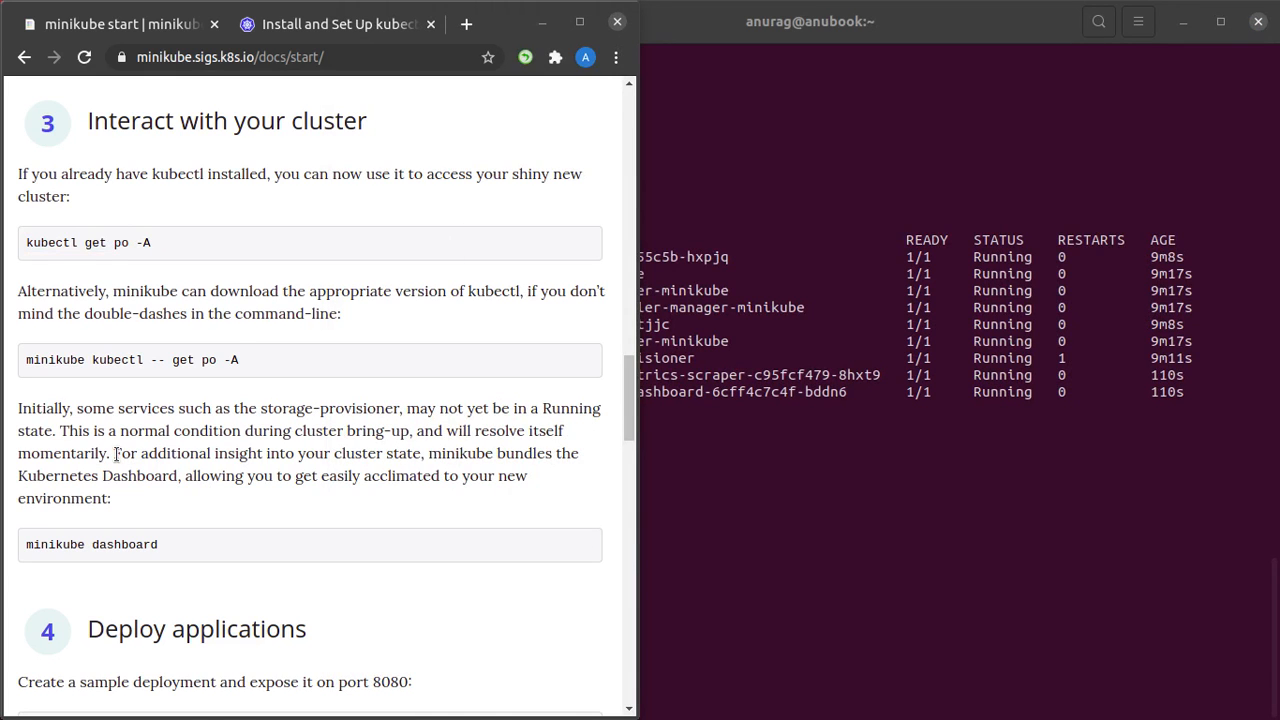
pyautogui.moveTo(116, 452); pyautogui.dragTo(436, 452)
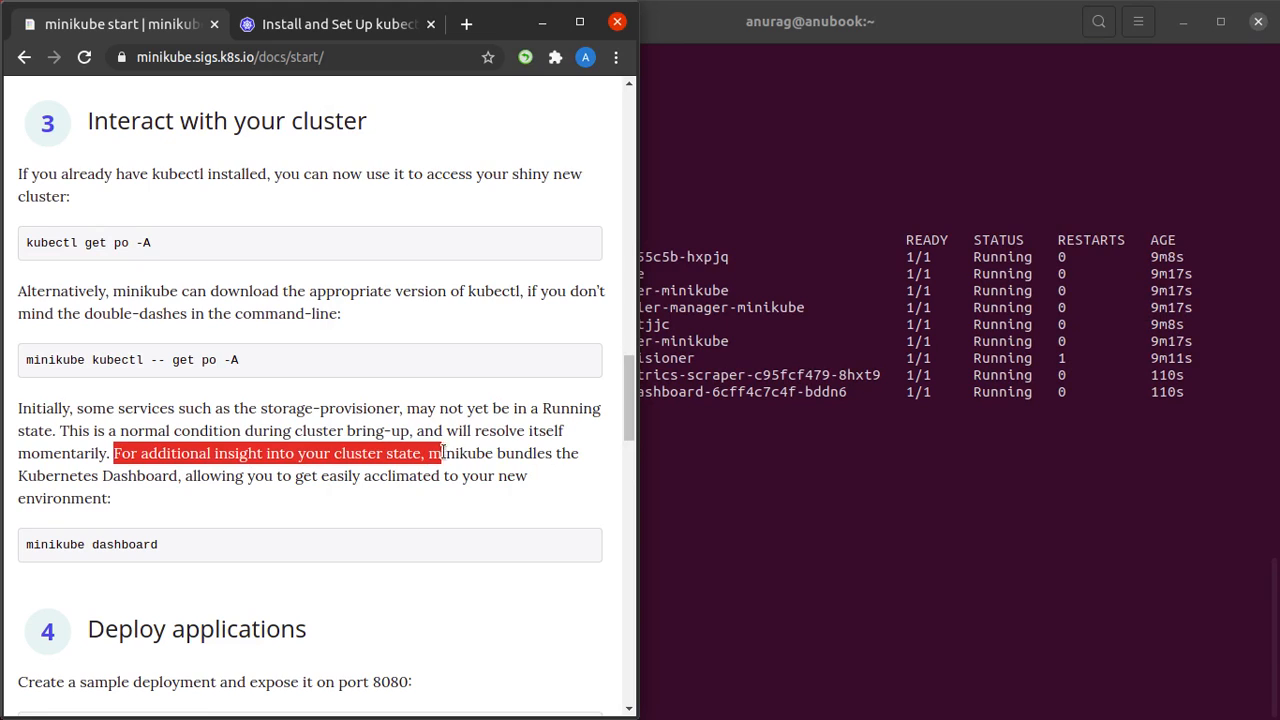
pyautogui.moveTo(438, 452); pyautogui.dragTo(188, 476)
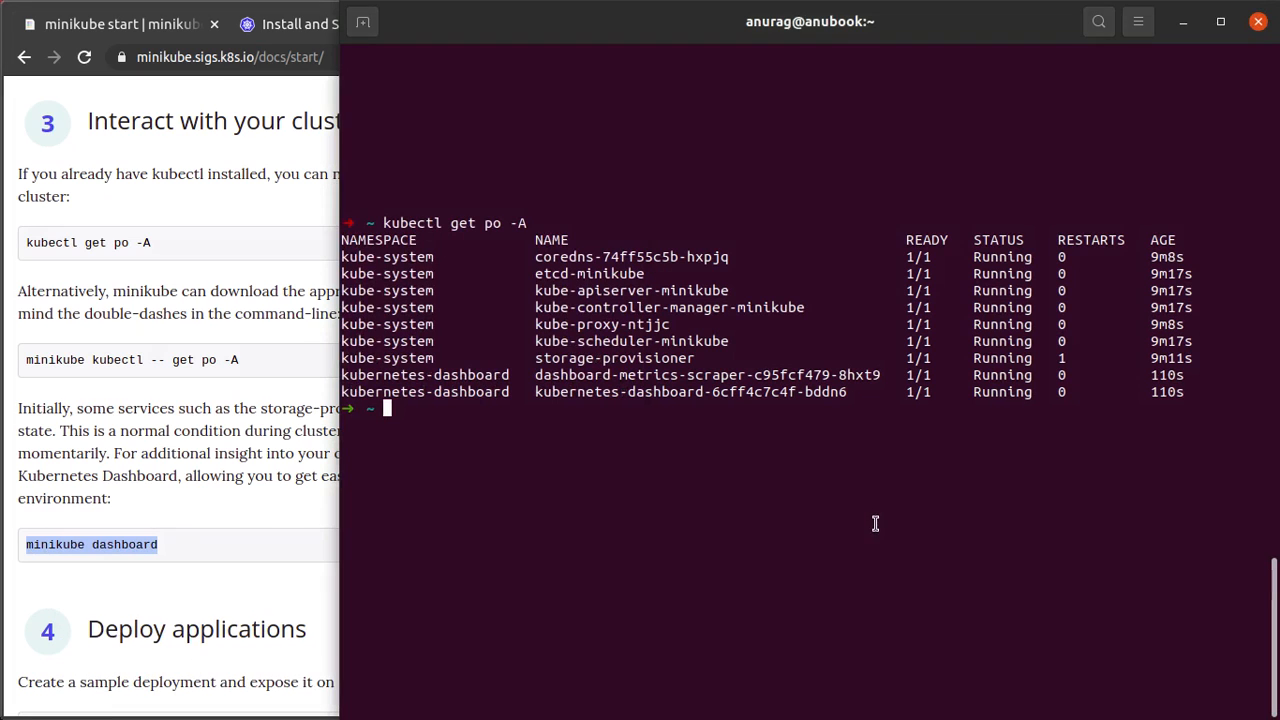
# - Run minikube dashboard and review the default namespace Overview page in the browser
pyautogui.write('minikube dashboard')
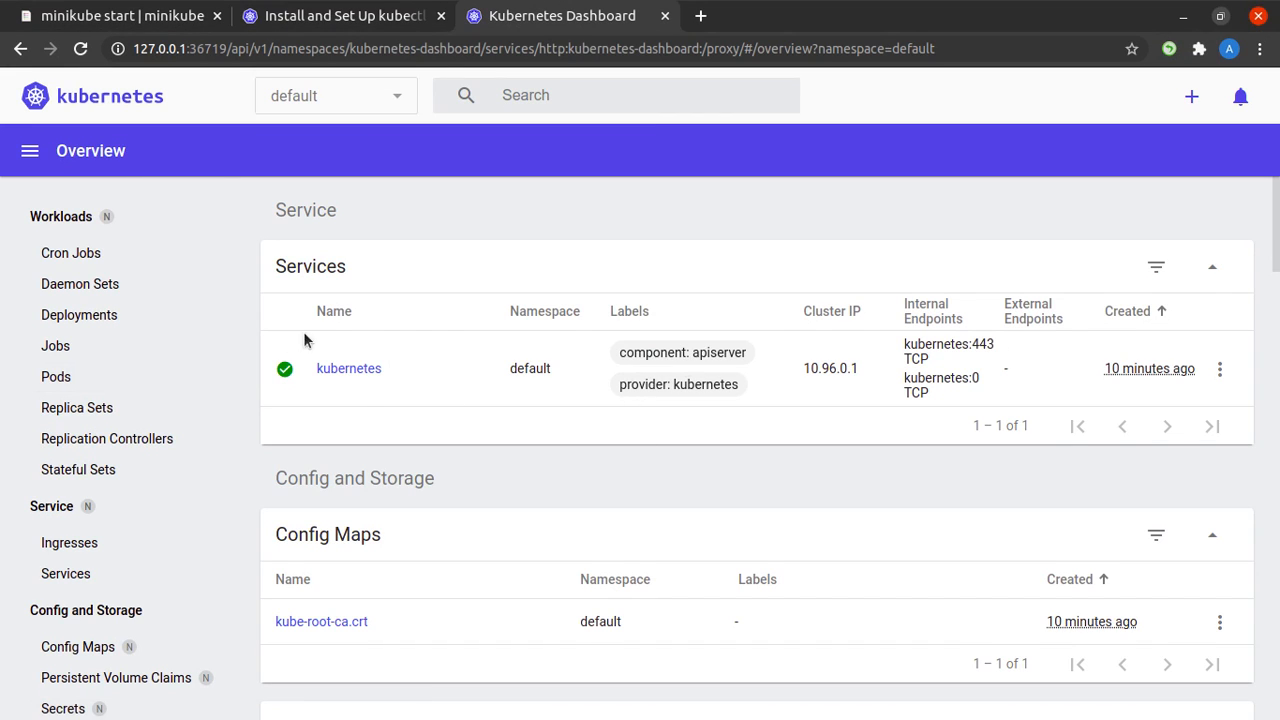
pyautogui.scroll(-3)
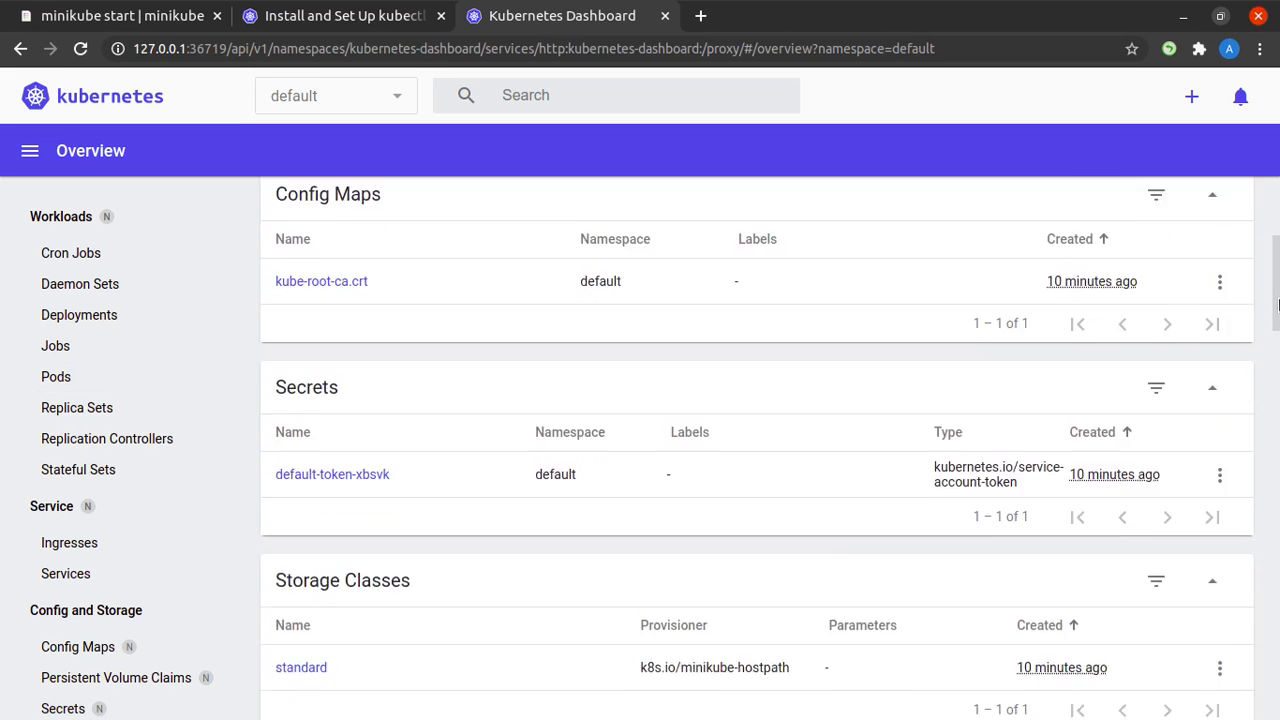
pyautogui.scroll(-3)
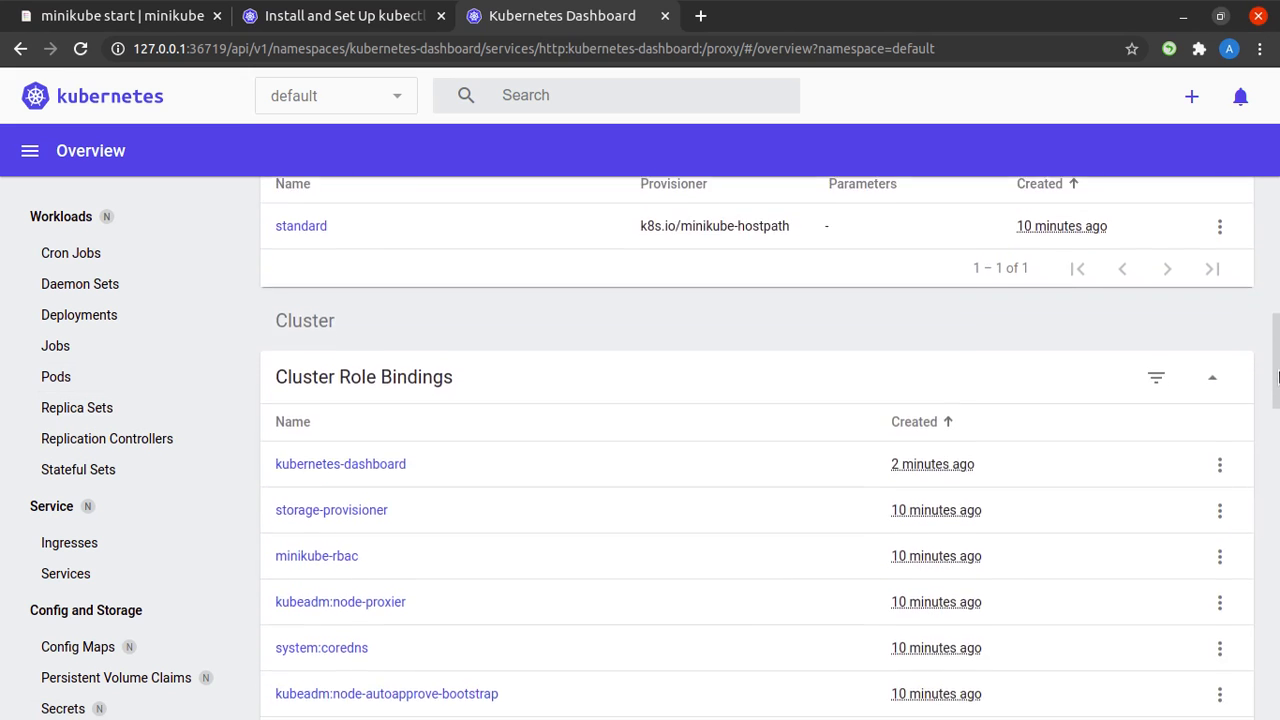
pyautogui.scroll(-3)
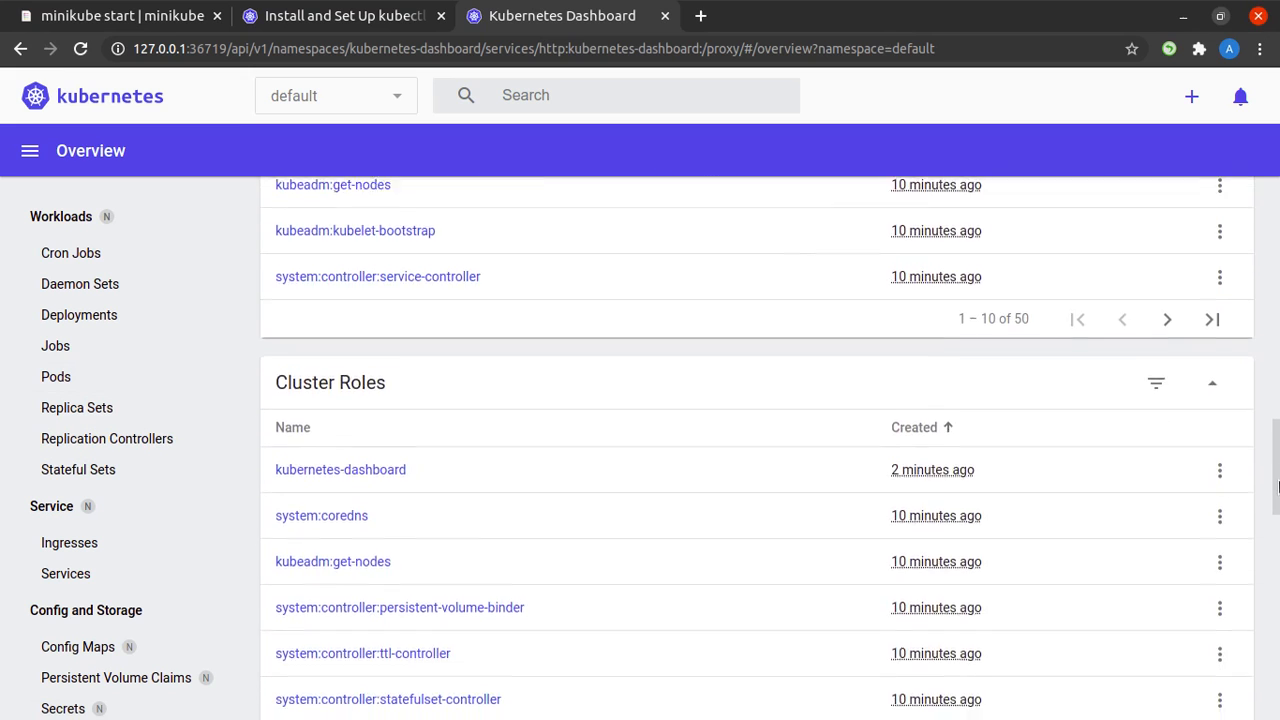
pyautogui.scroll(-3)
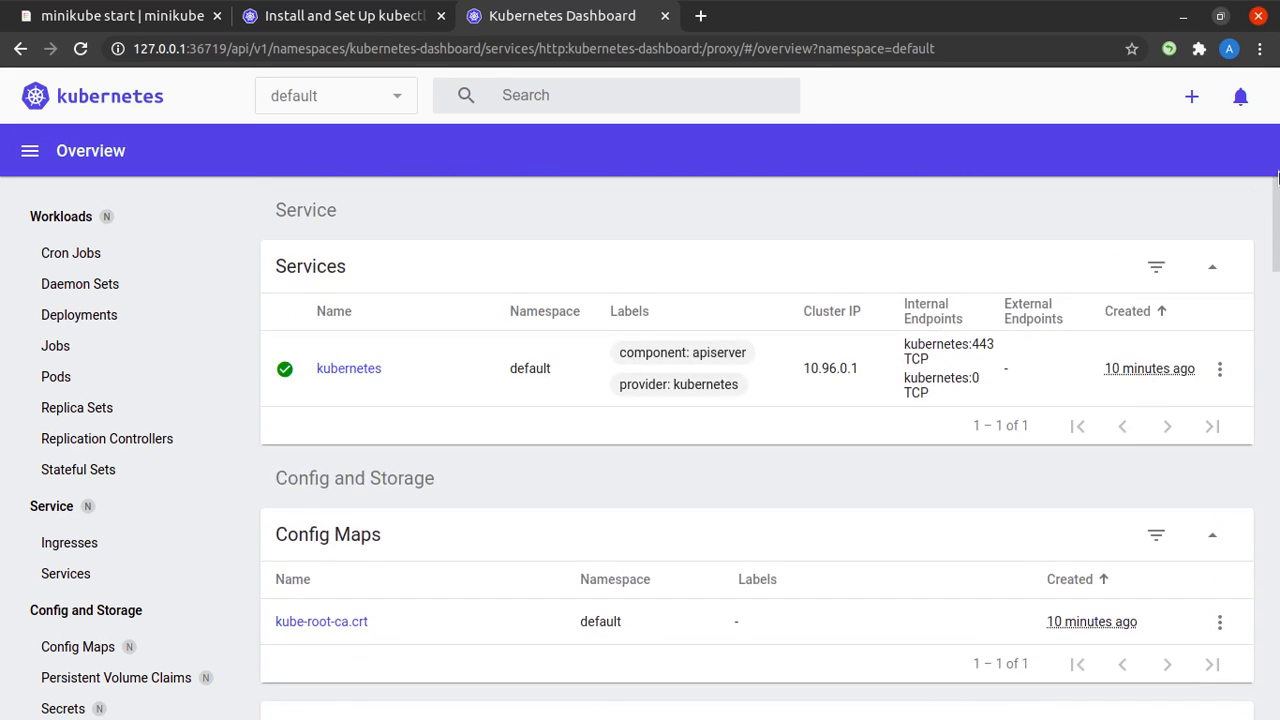
pyautogui.click(340, 16)
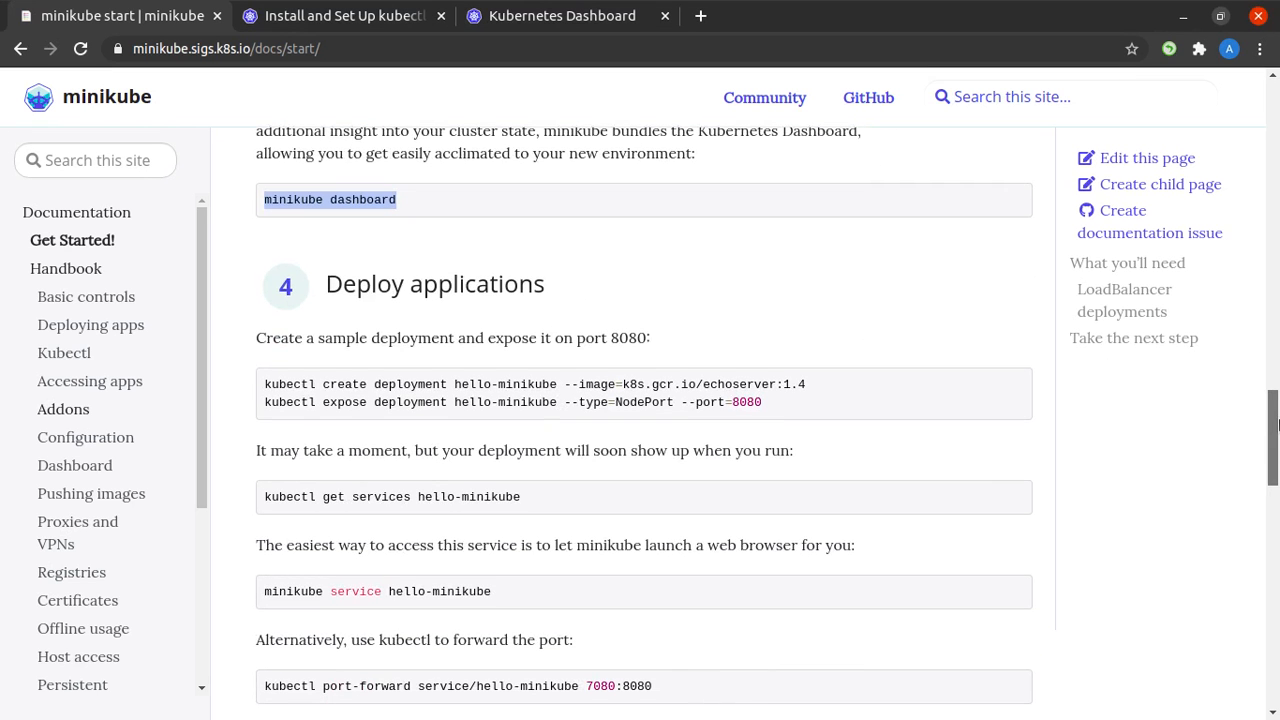
# - Page through minikube's deploy and LoadBalancer steps toward the kubectl autocompletion section
pyautogui.scroll(-3)
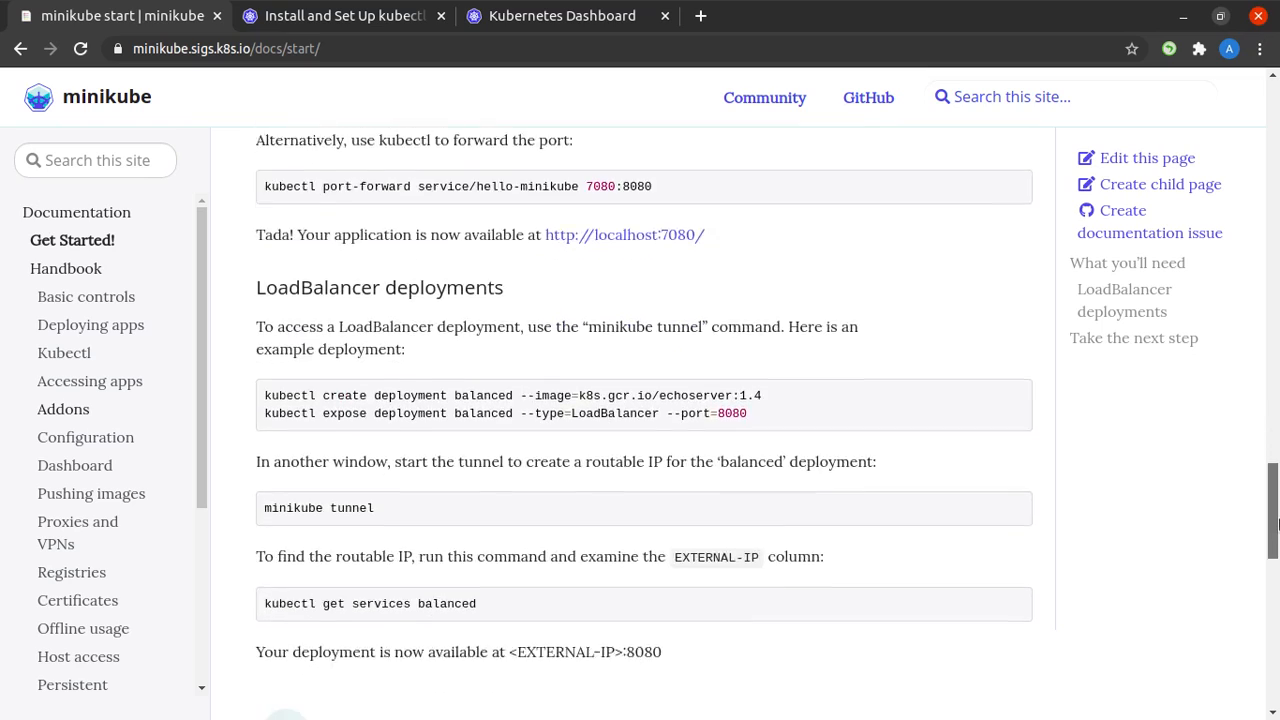
pyautogui.scroll(-3)
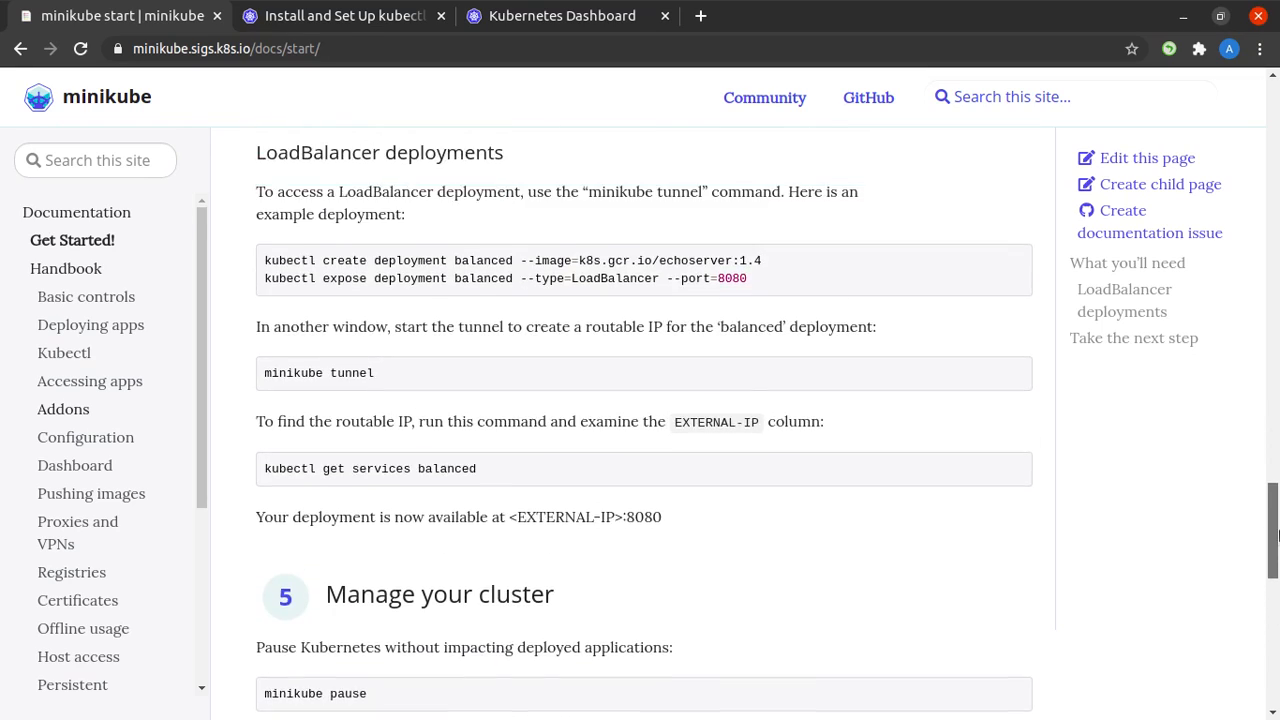
pyautogui.scroll(3)
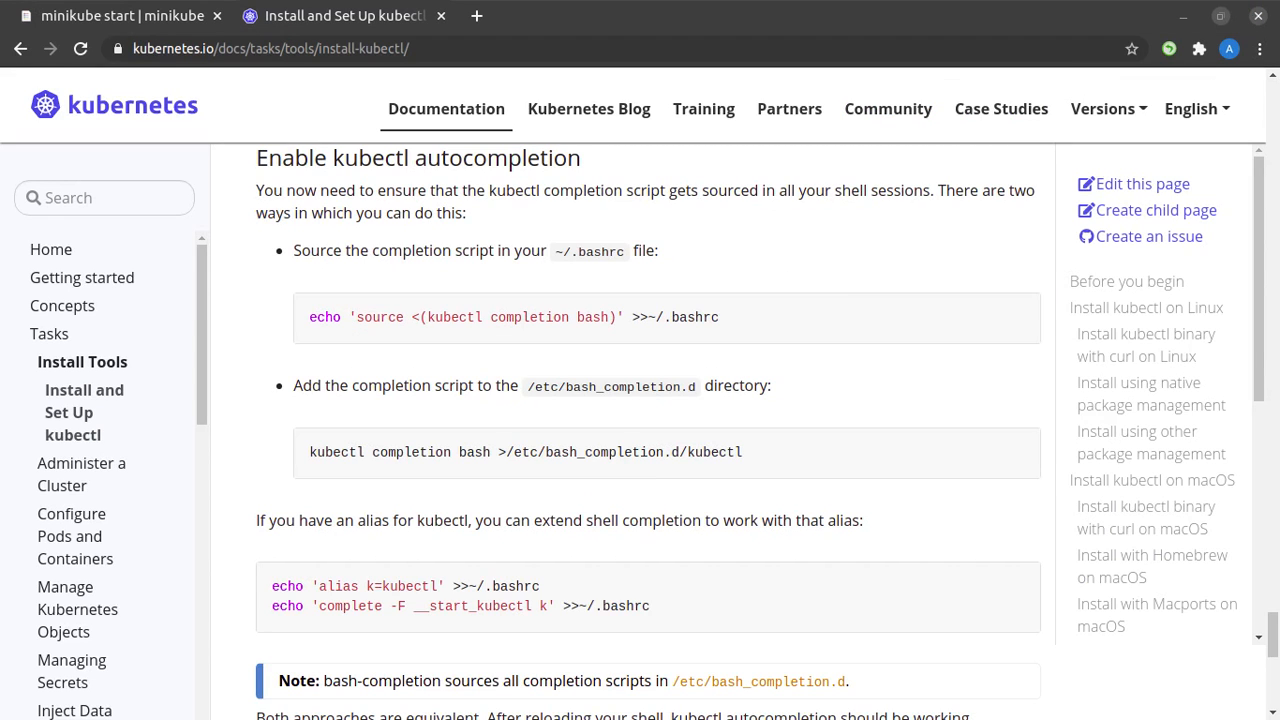
pyautogui.moveTo(430, 224)
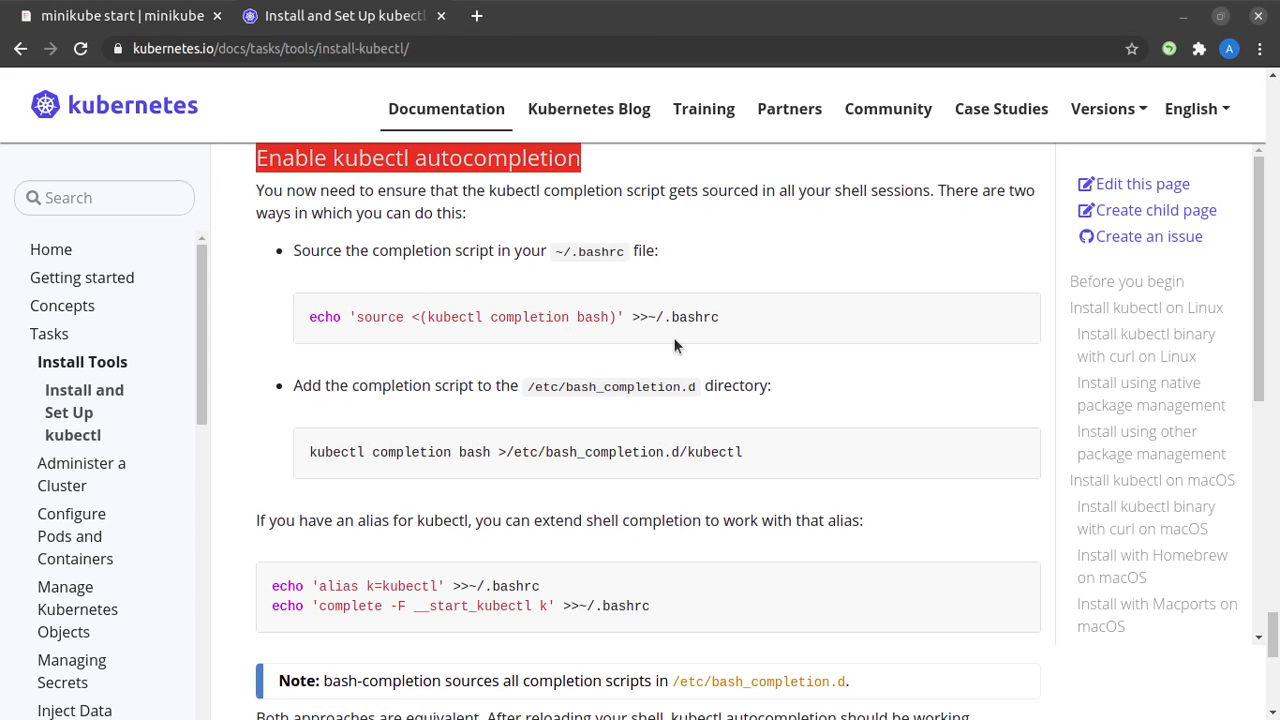
pyautogui.scroll(-3)
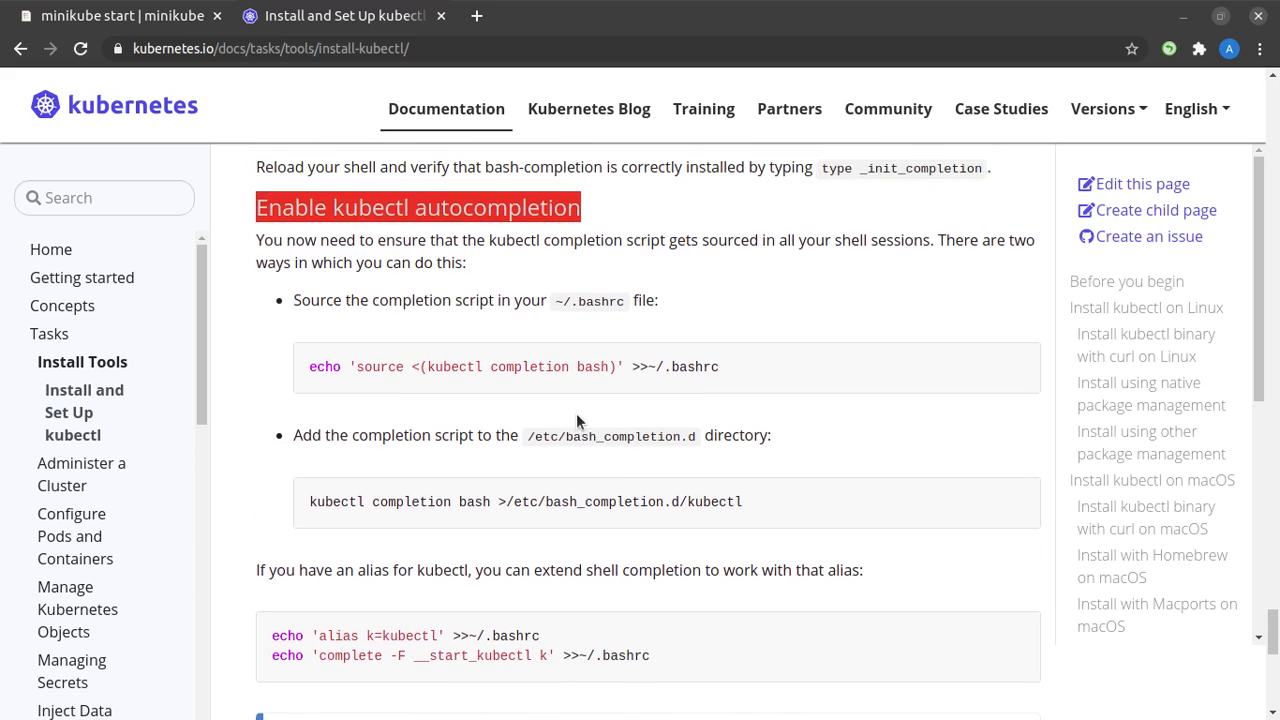